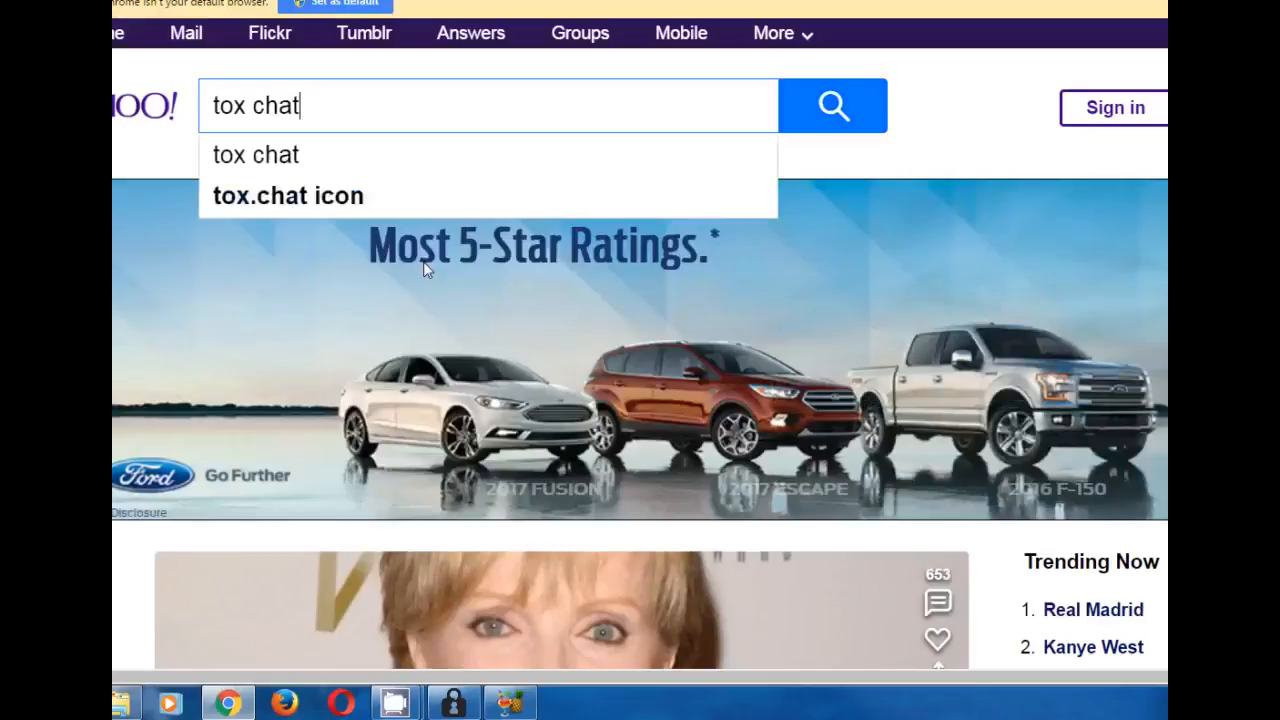
Run the web search for 'tox chat' and reach the tox.chat home page.
{"action": "left_click", "coordinate": [834, 104]}
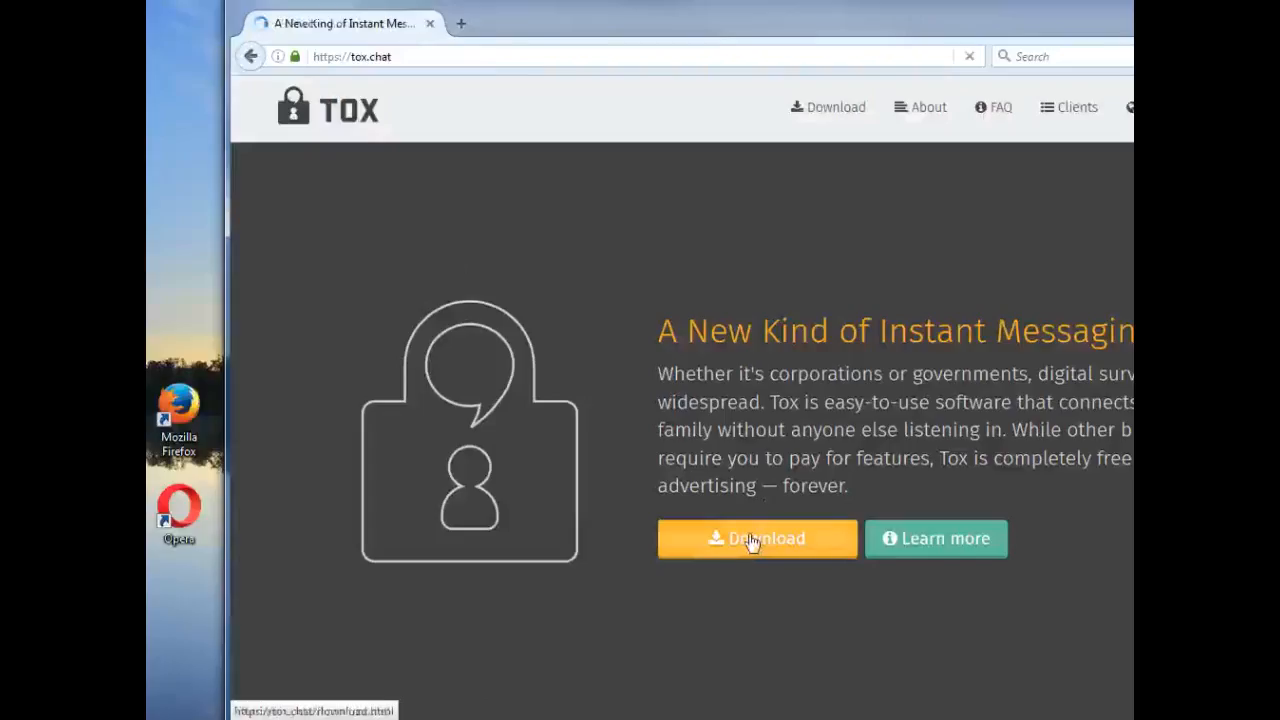
Start the 64-bit qTox installer download from the tox.chat Download page and view the per-platform client list.
{"action": "left_click", "coordinate": [756, 538]}
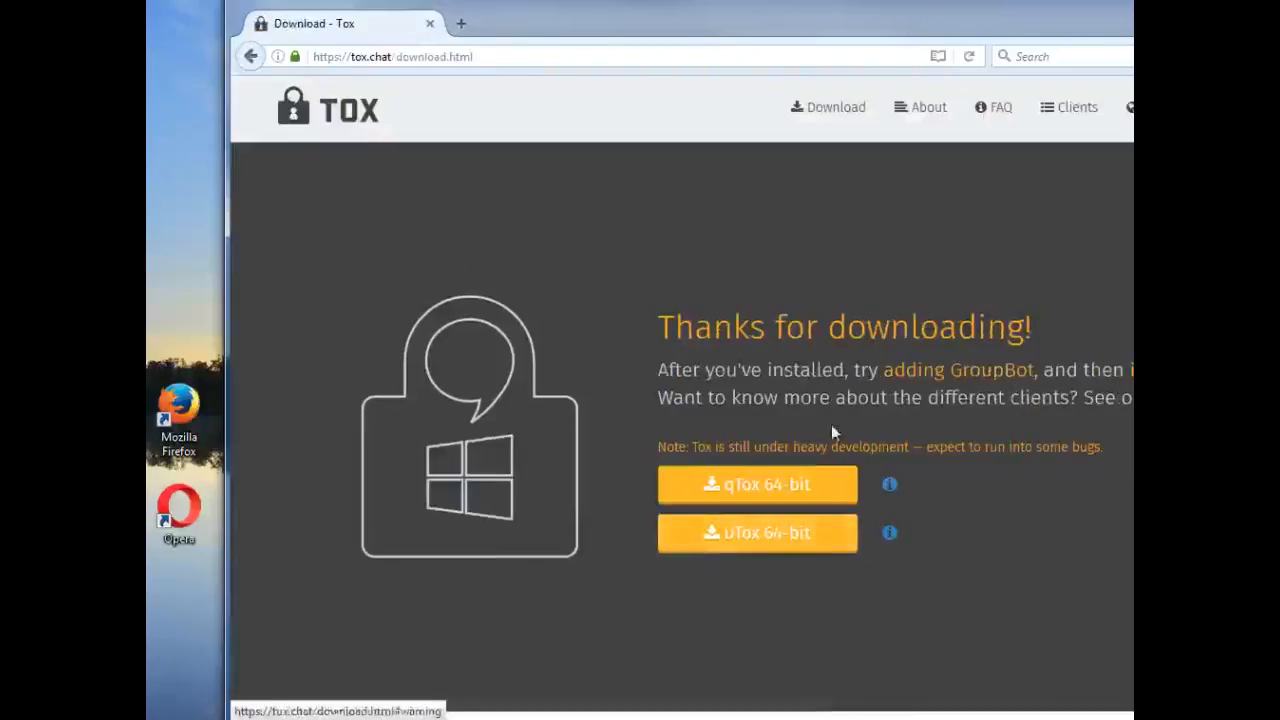
{"action": "mouse_move", "coordinate": [852, 428]}
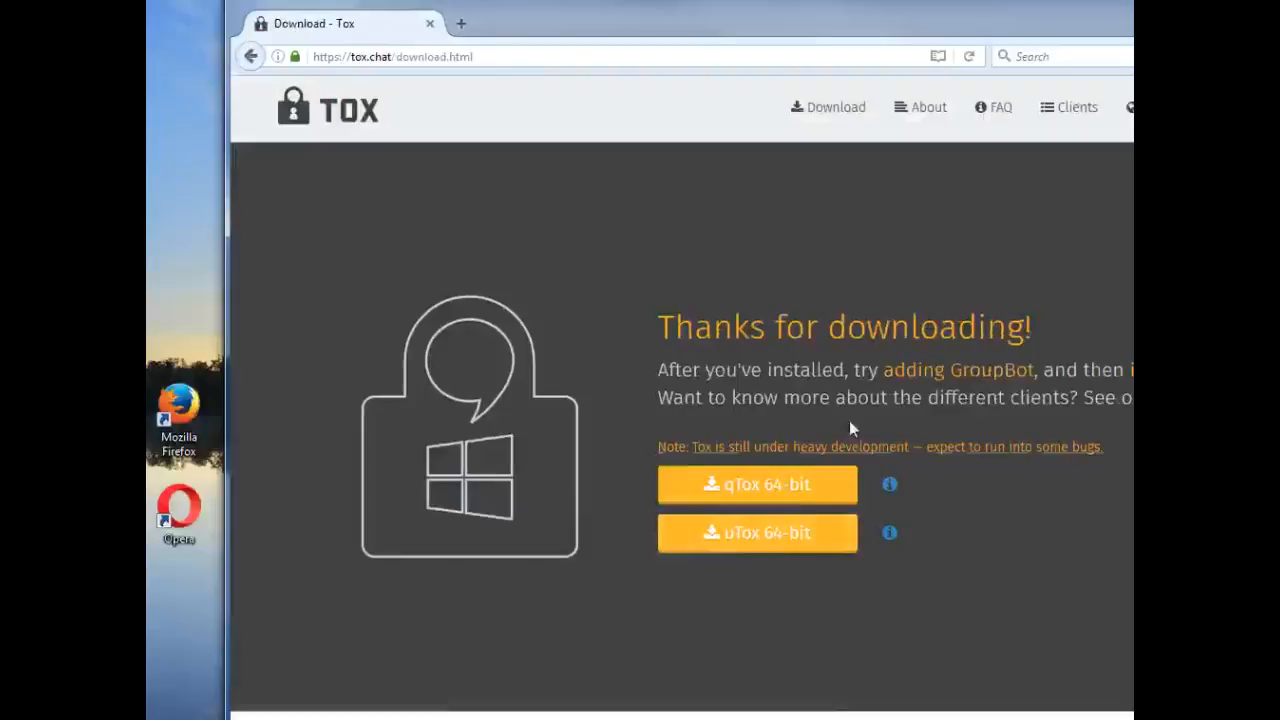
{"action": "left_click", "coordinate": [756, 484]}
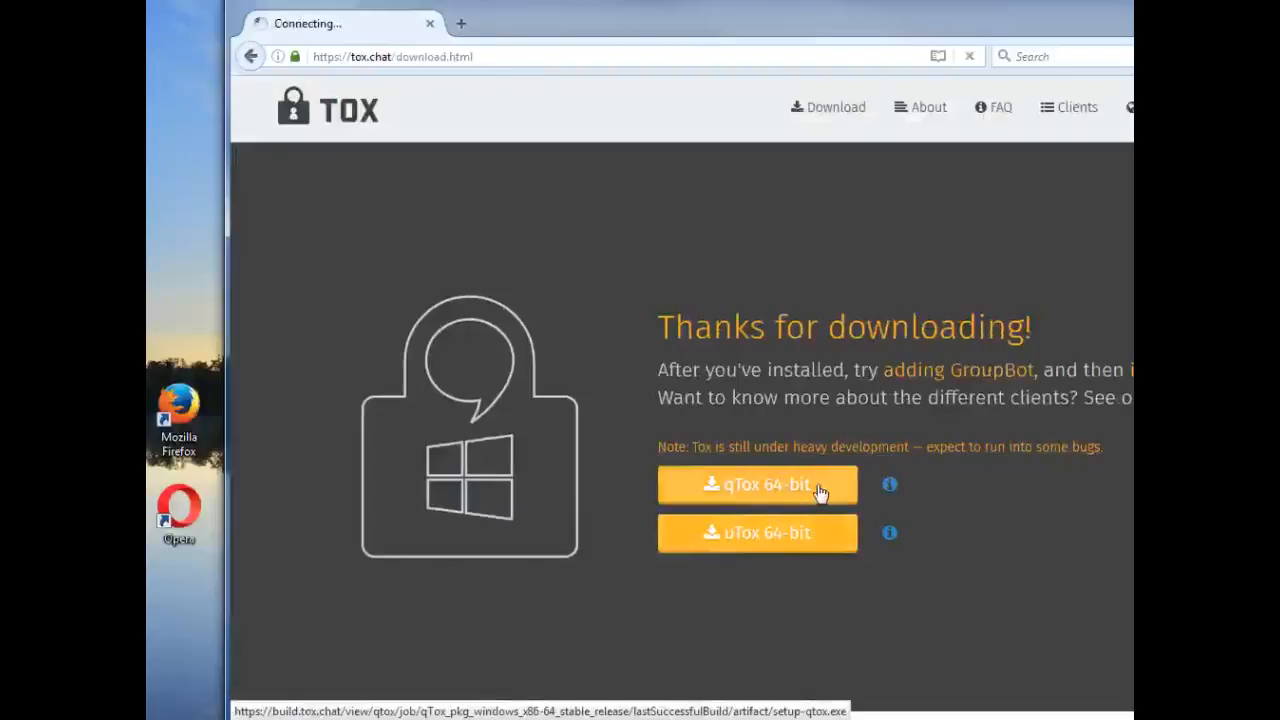
{"action": "left_click", "coordinate": [756, 484]}
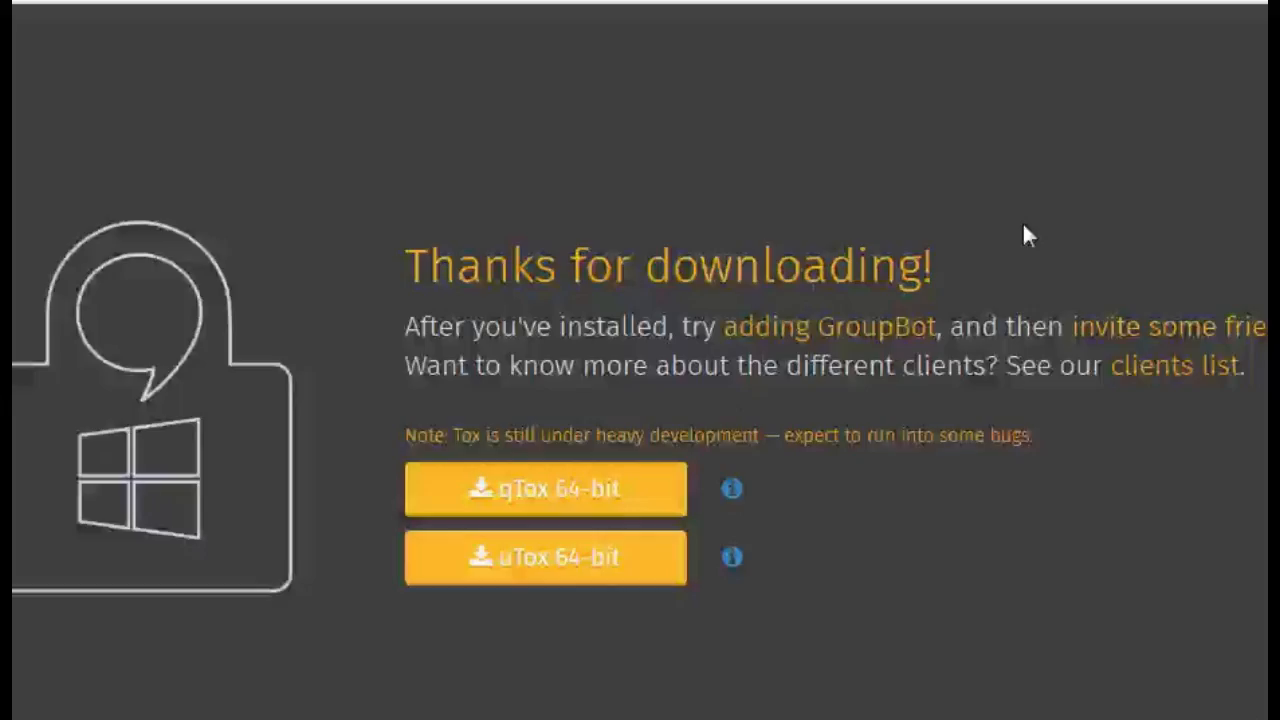
{"action": "left_click", "coordinate": [1166, 364]}
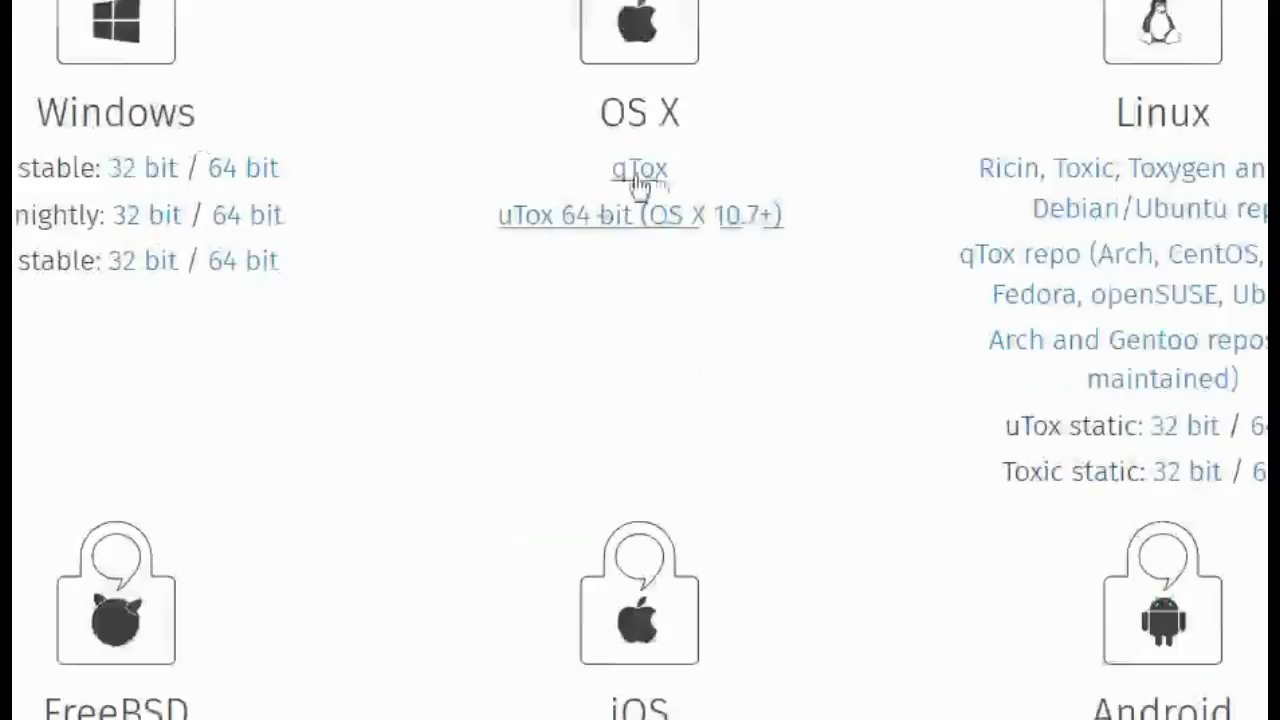
{"action": "scroll", "scroll_direction": "down", "scroll_amount": 3}
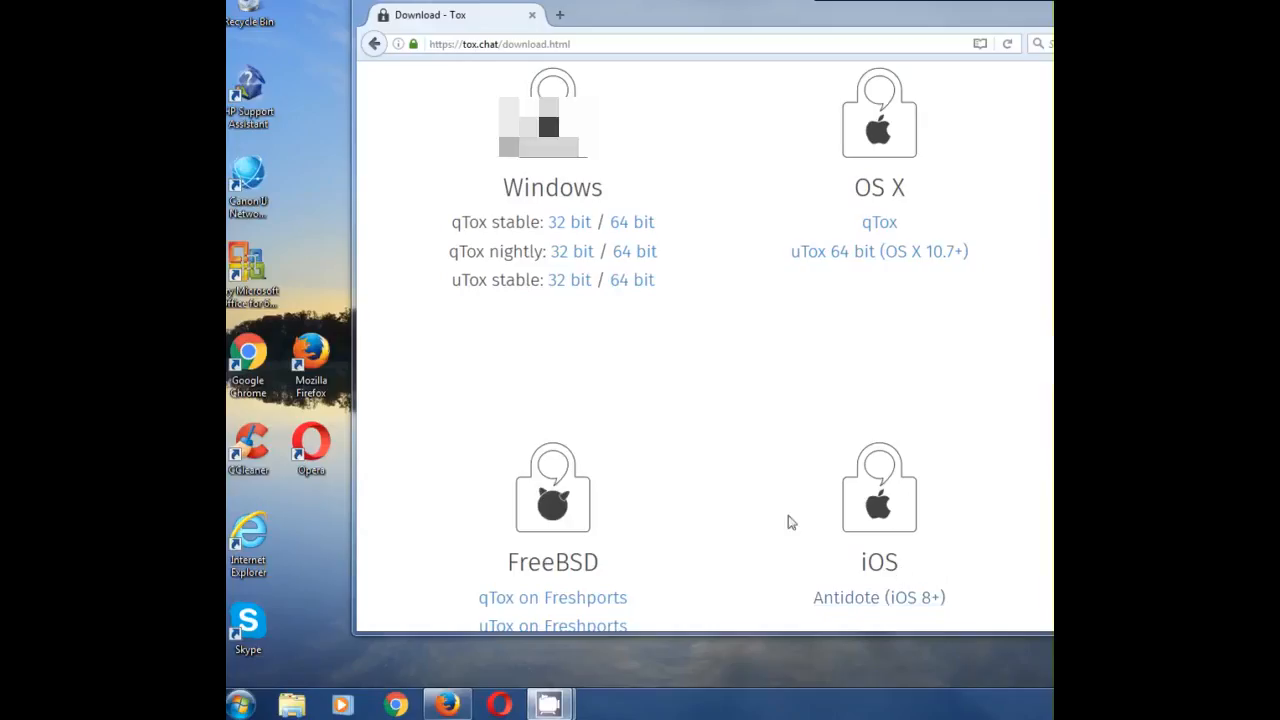
{"action": "mouse_move", "coordinate": [562, 500]}
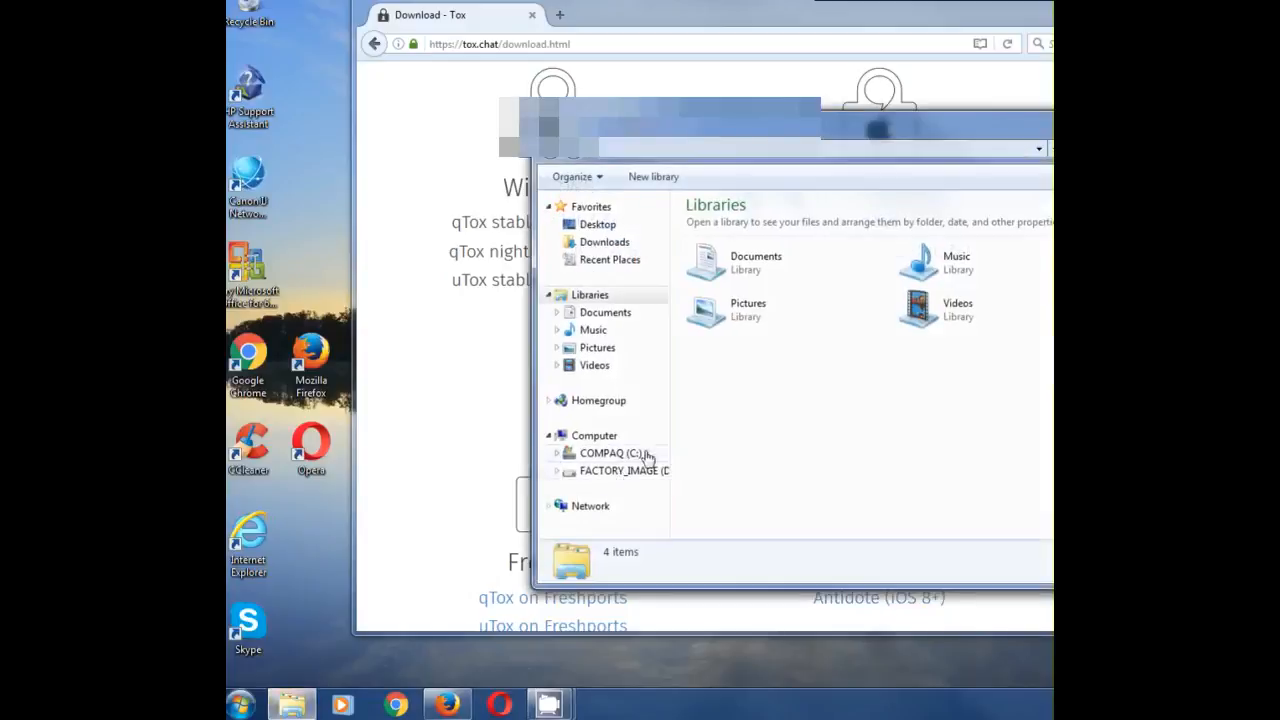
{"action": "mouse_move", "coordinate": [736, 268]}
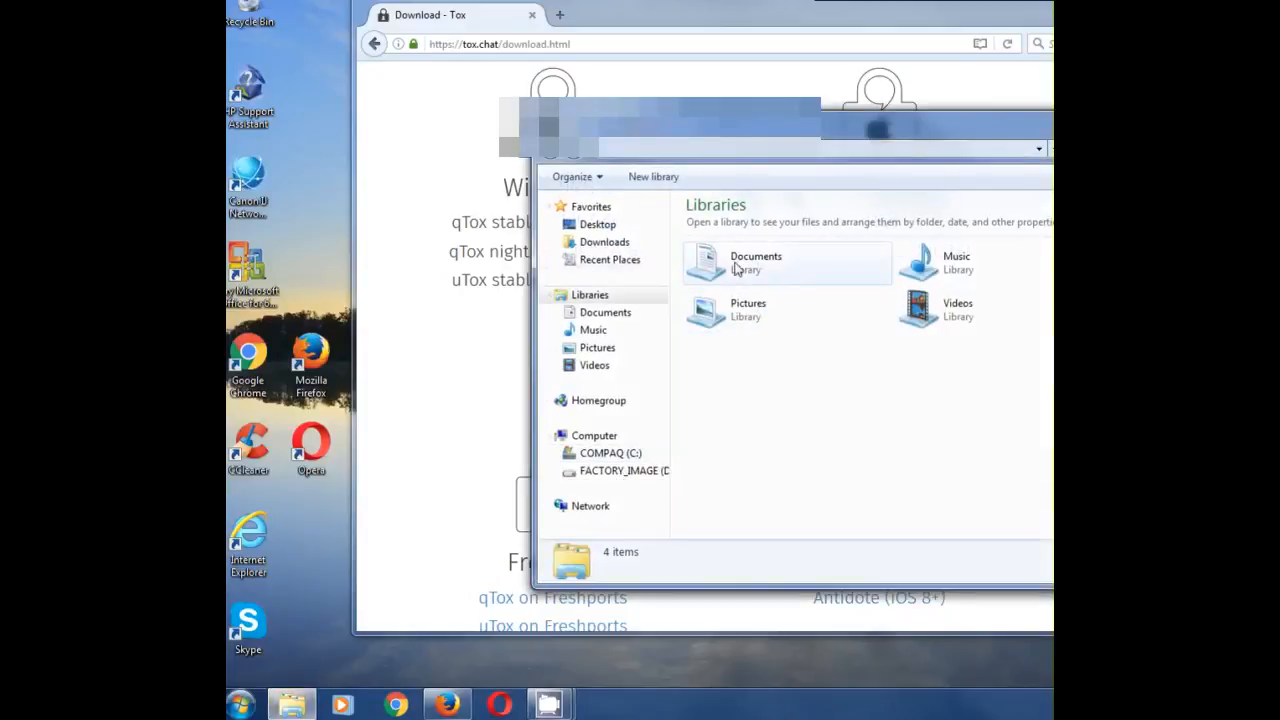
Show the Downloads folder in Explorer and select the setup-qtox installer.
{"action": "left_click", "coordinate": [604, 240]}
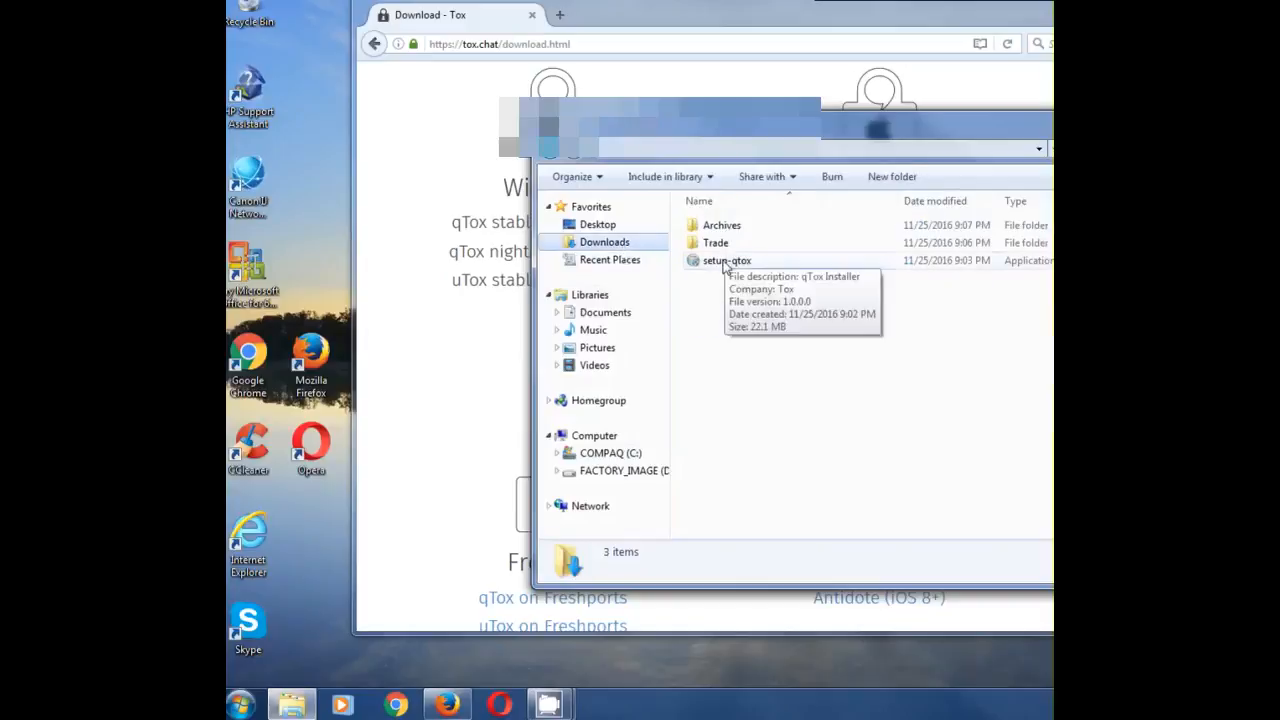
{"action": "left_click", "coordinate": [728, 260]}
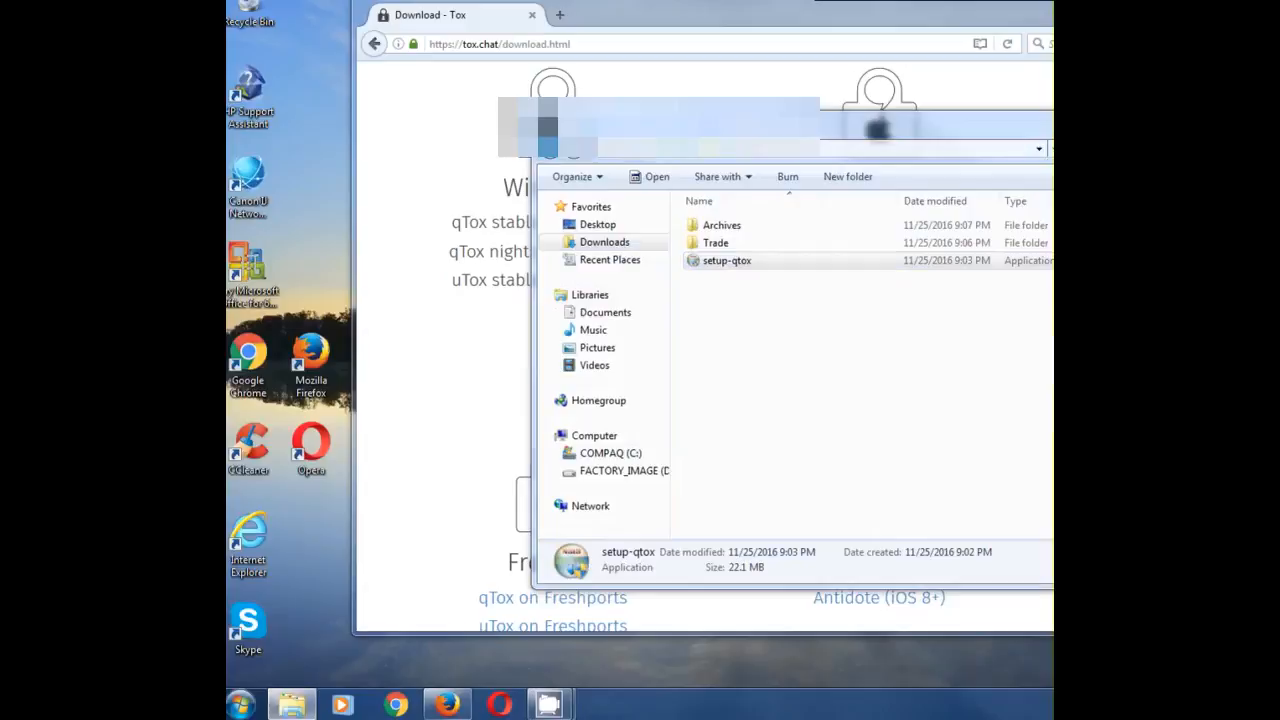
Install qTox to the default folder and finish setup with Run qTox checked.
{"action": "double_click", "coordinate": [728, 260]}
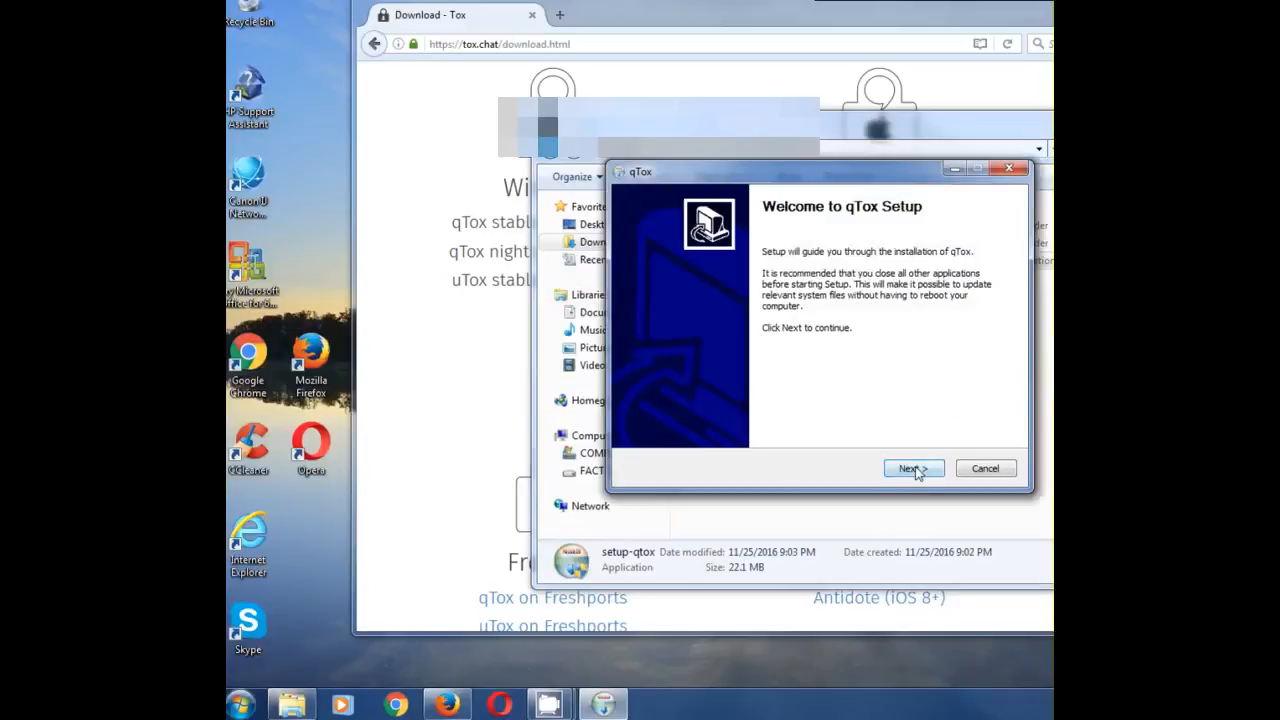
{"action": "left_click", "coordinate": [912, 468]}
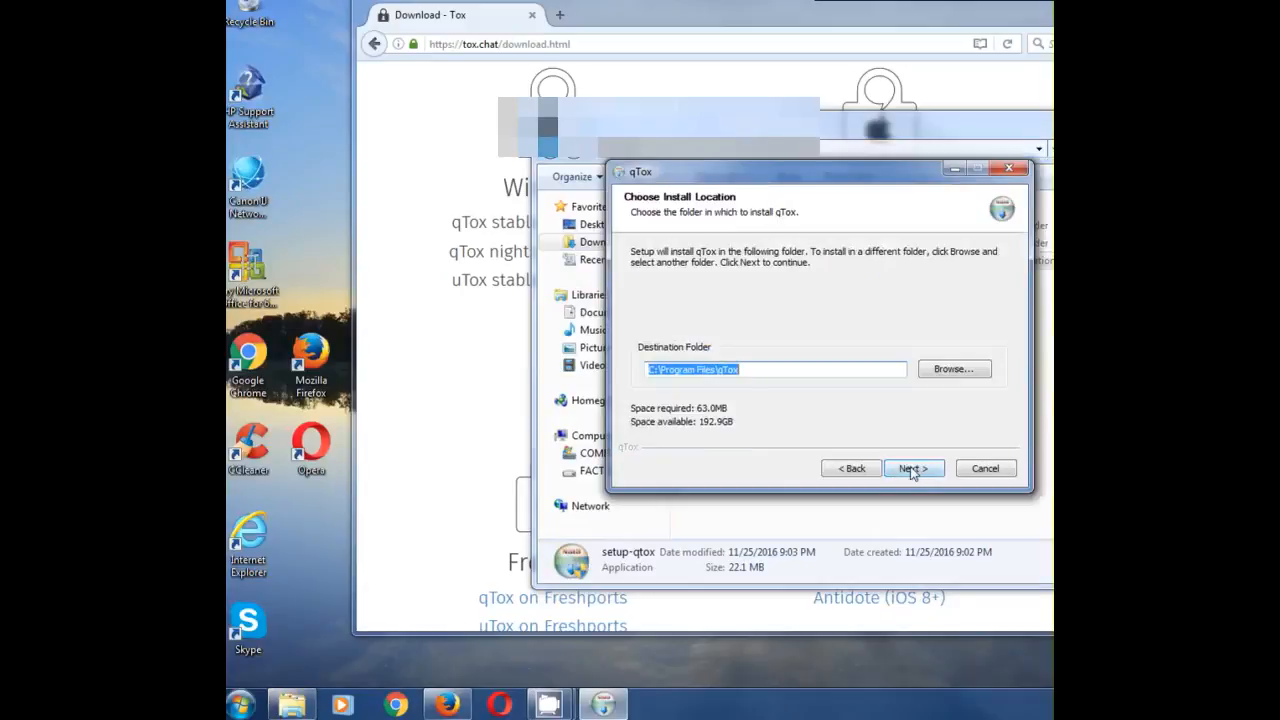
{"action": "left_click", "coordinate": [914, 468]}
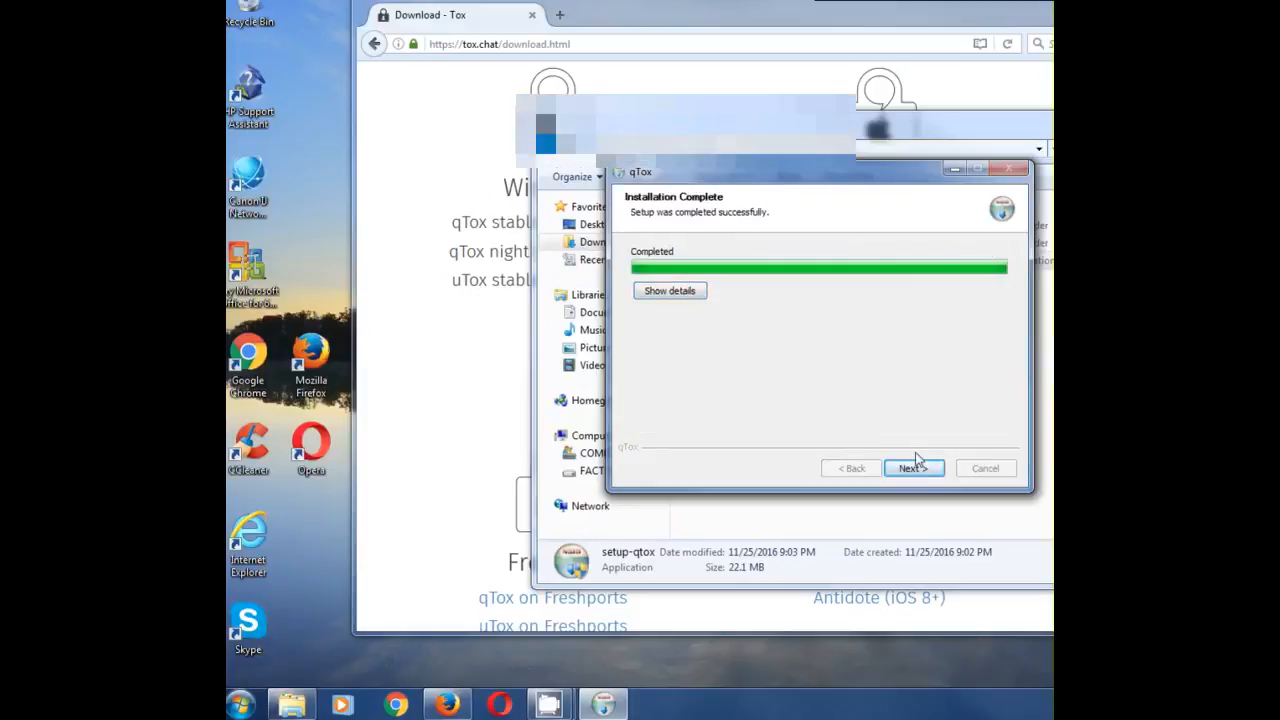
{"action": "left_click", "coordinate": [912, 468]}
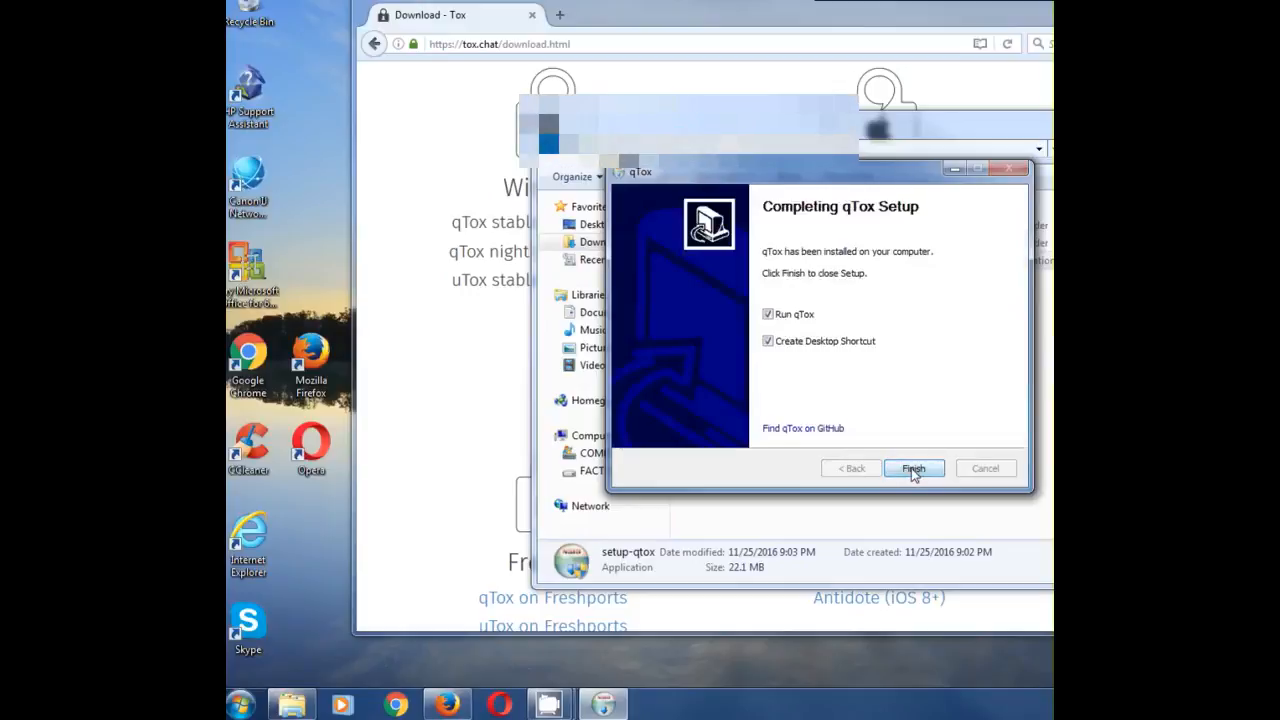
{"action": "left_click", "coordinate": [914, 468]}
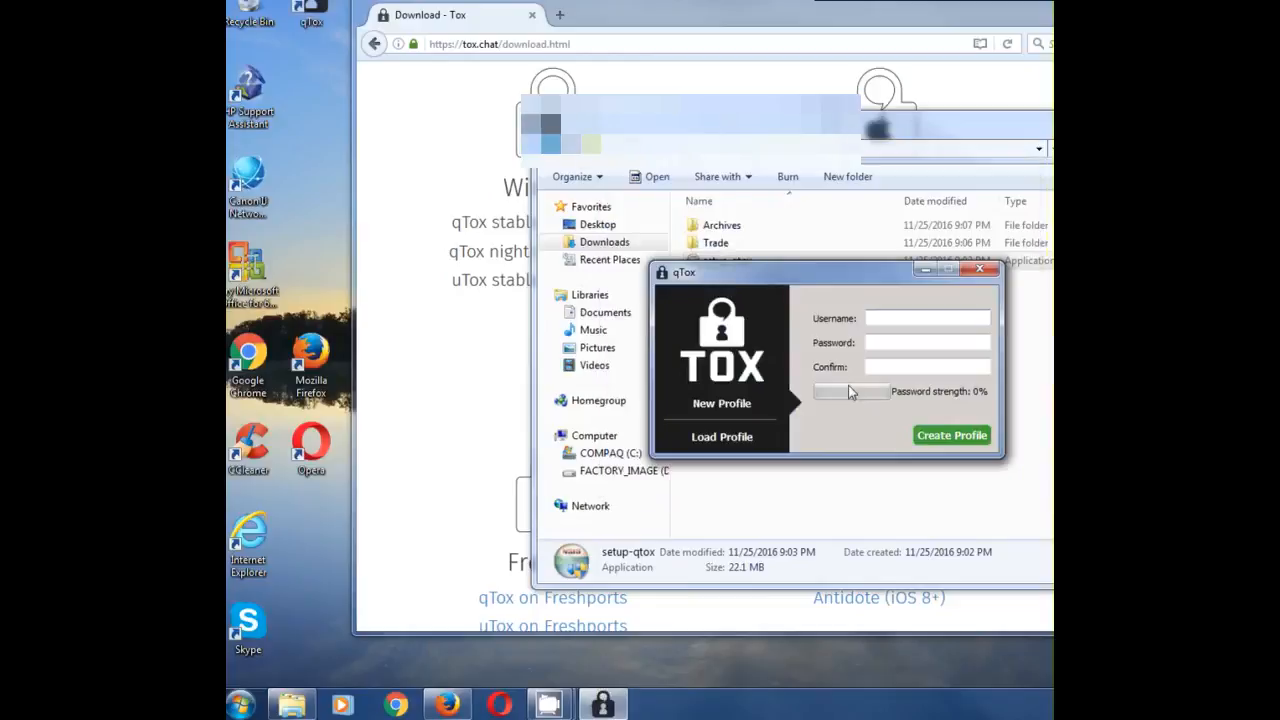
{"action": "mouse_move", "coordinate": [856, 380]}
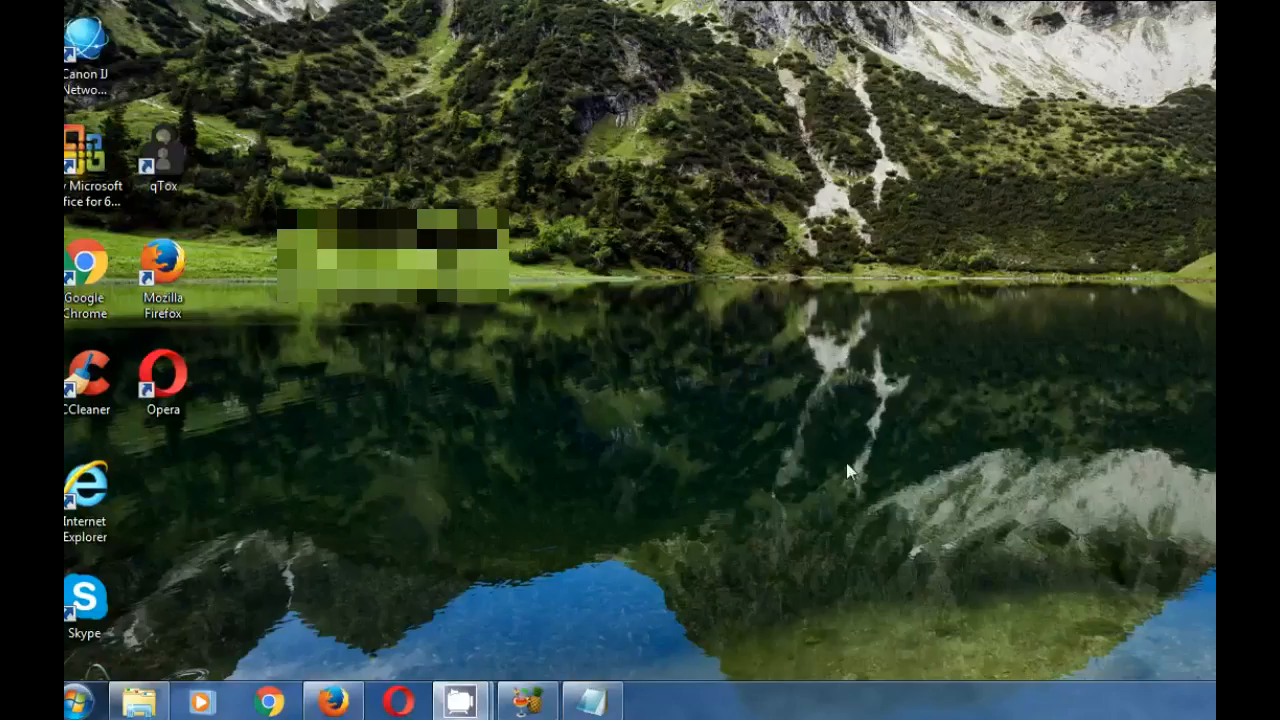
{"action": "mouse_move", "coordinate": [444, 444]}
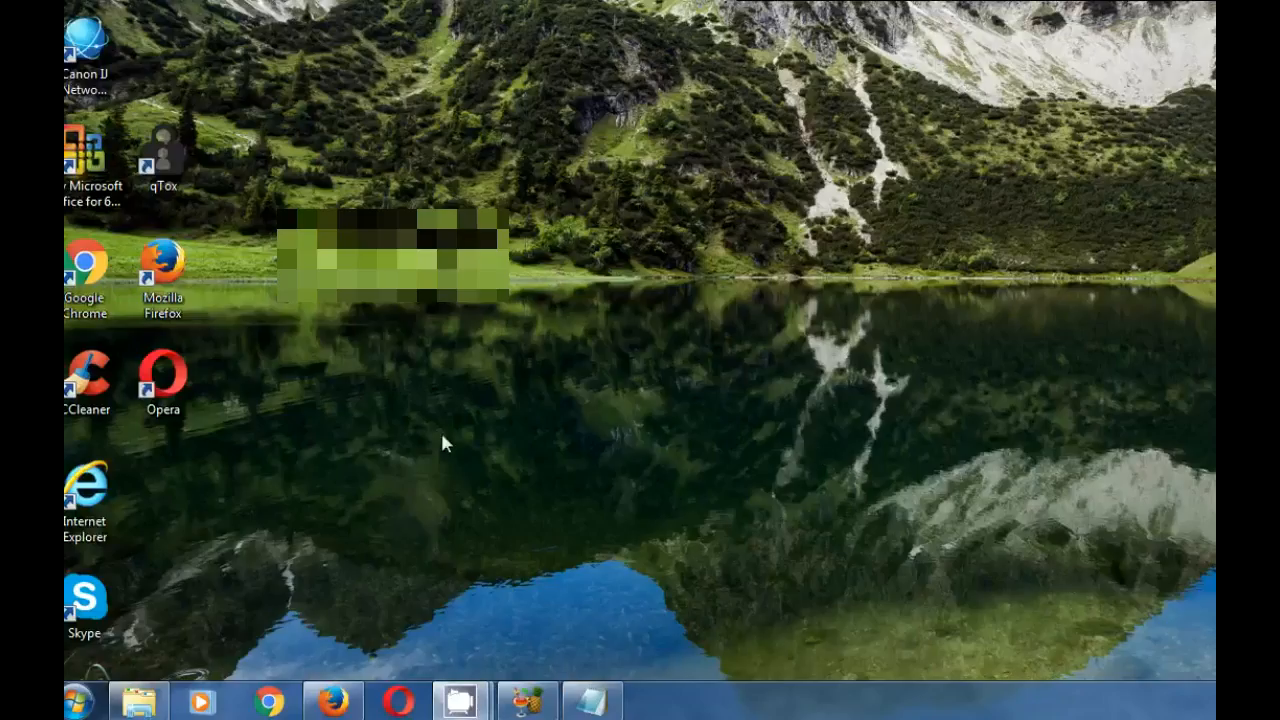
{"action": "mouse_move", "coordinate": [210, 570]}
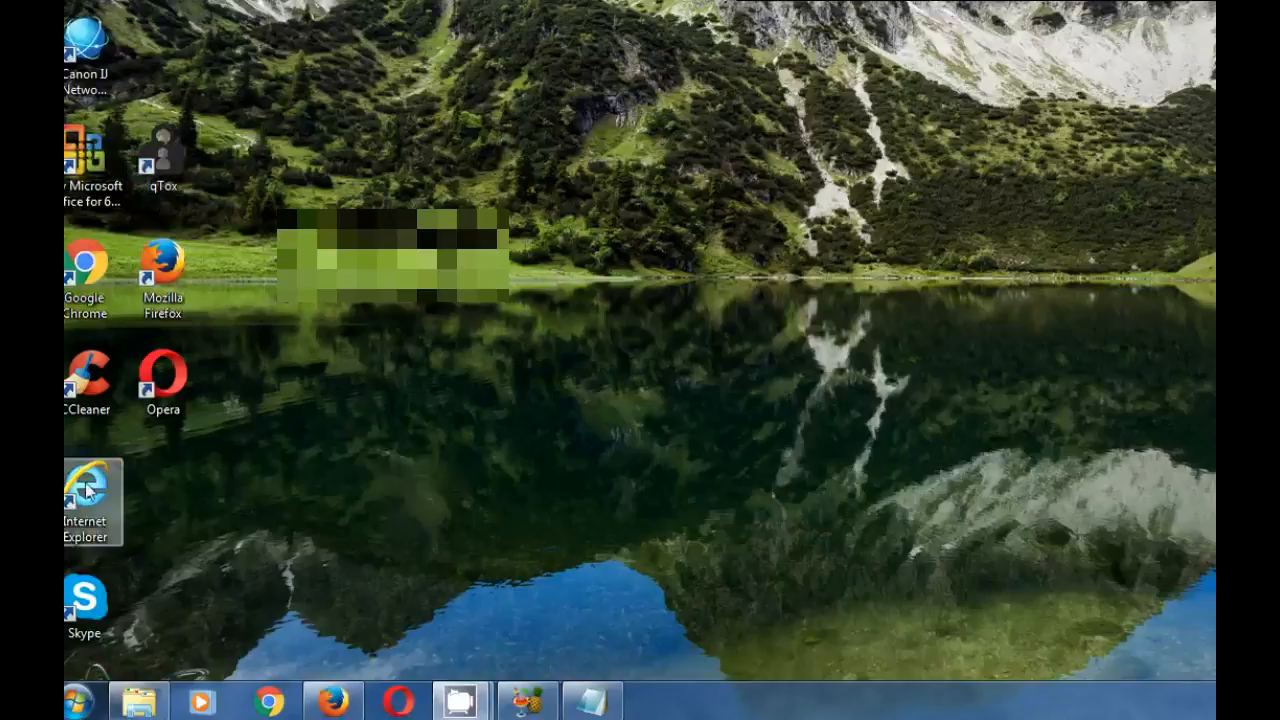
Launch qTox from the Start menu and load the tox32808 profile with its password.
{"action": "left_click", "coordinate": [72, 698]}
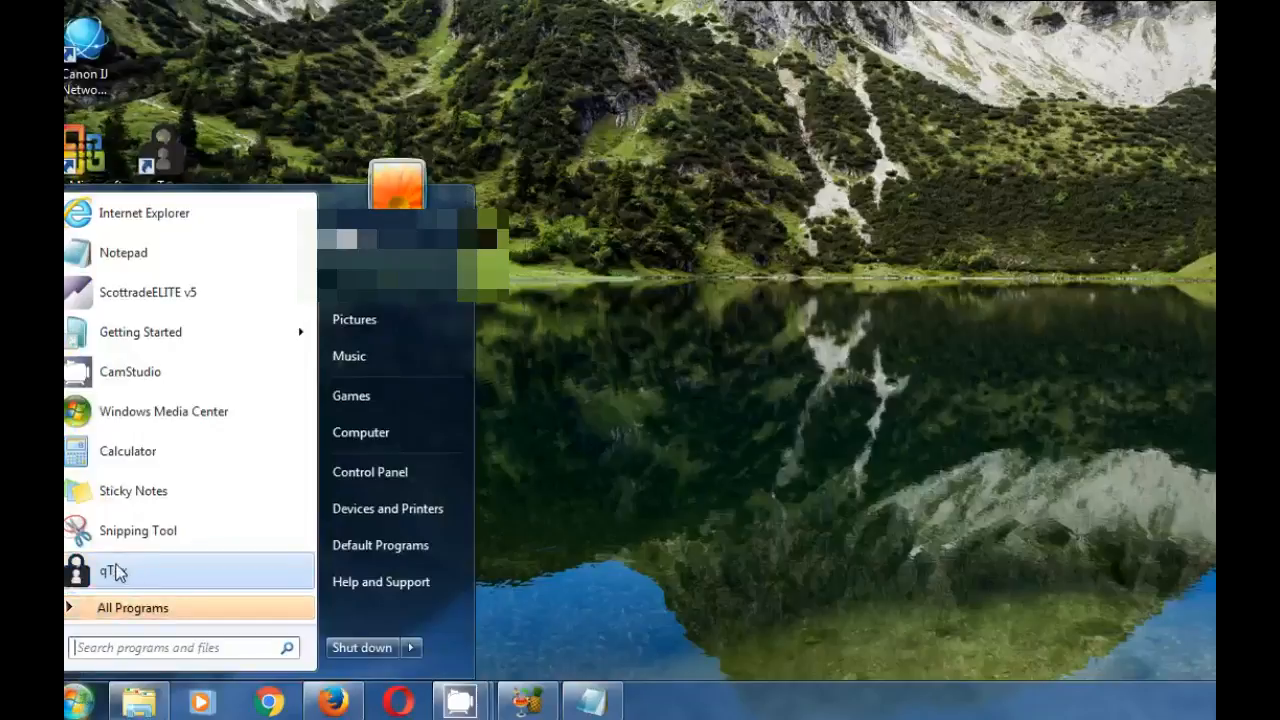
{"action": "left_click", "coordinate": [104, 568]}
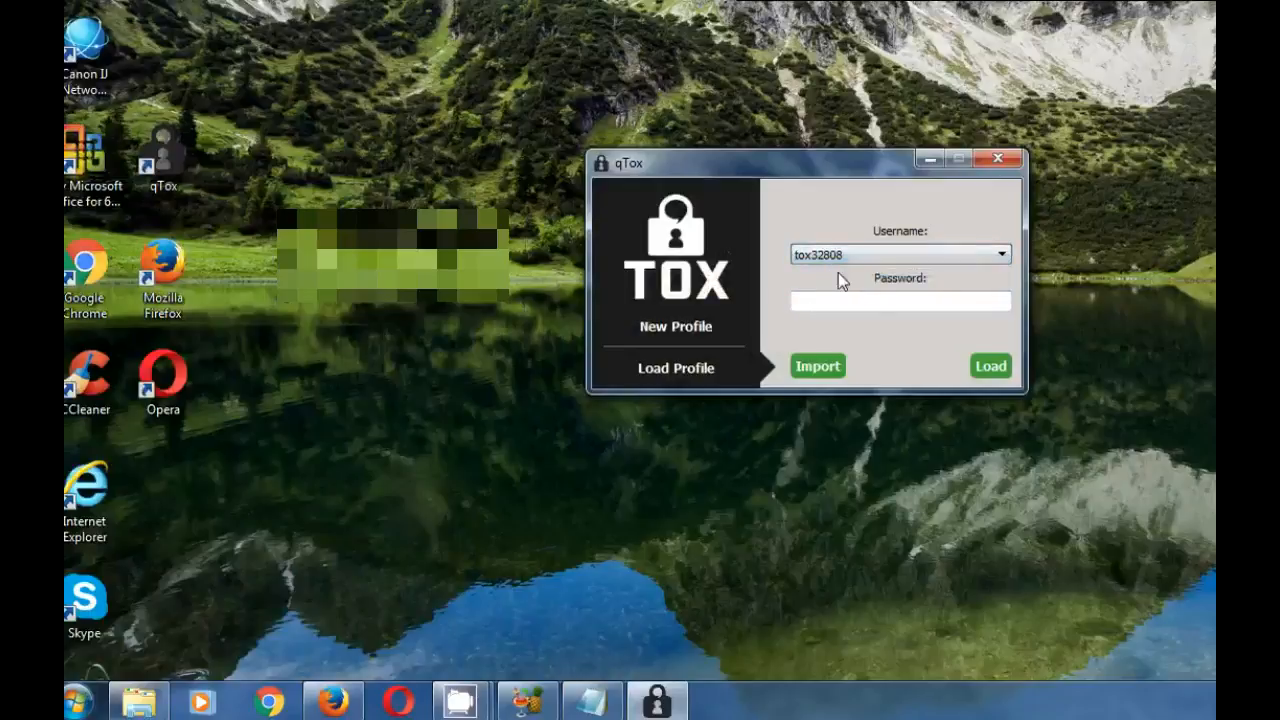
{"action": "mouse_move", "coordinate": [822, 348]}
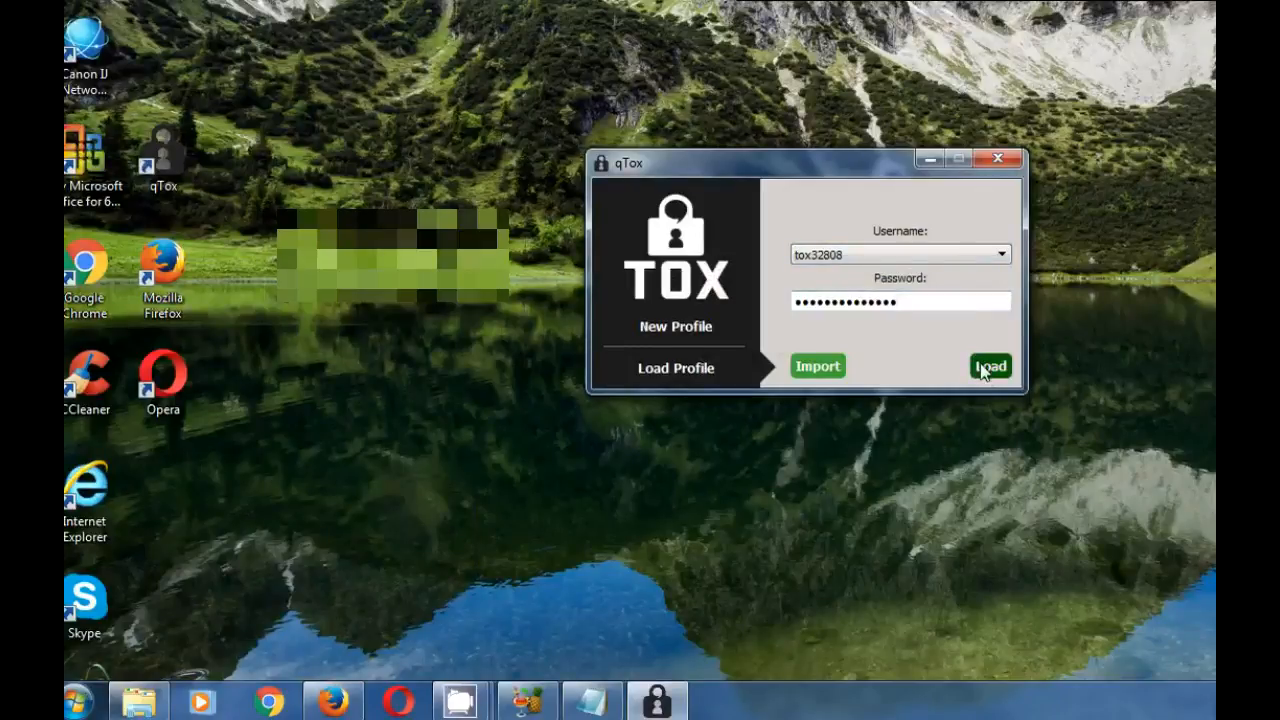
{"action": "left_click", "coordinate": [988, 366]}
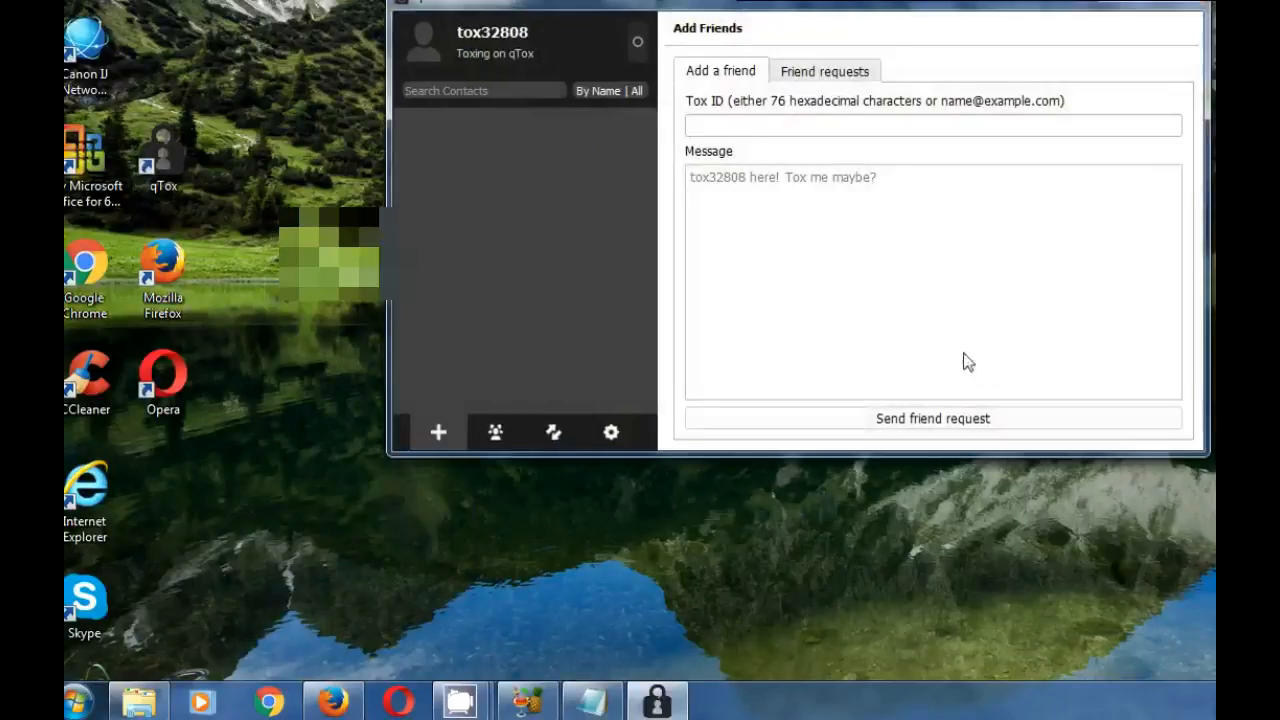
Switch between Add Friends and Settings, ending on the General settings section.
{"action": "left_click", "coordinate": [932, 124]}
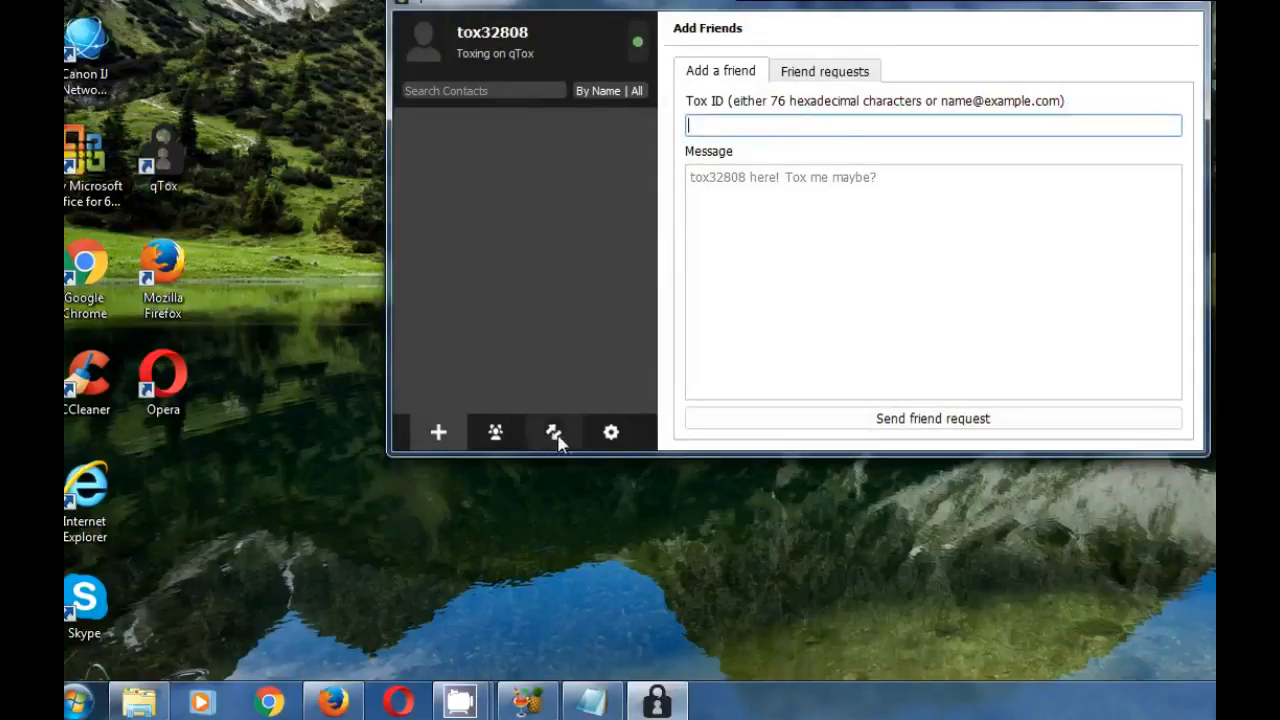
{"action": "mouse_move", "coordinate": [610, 436]}
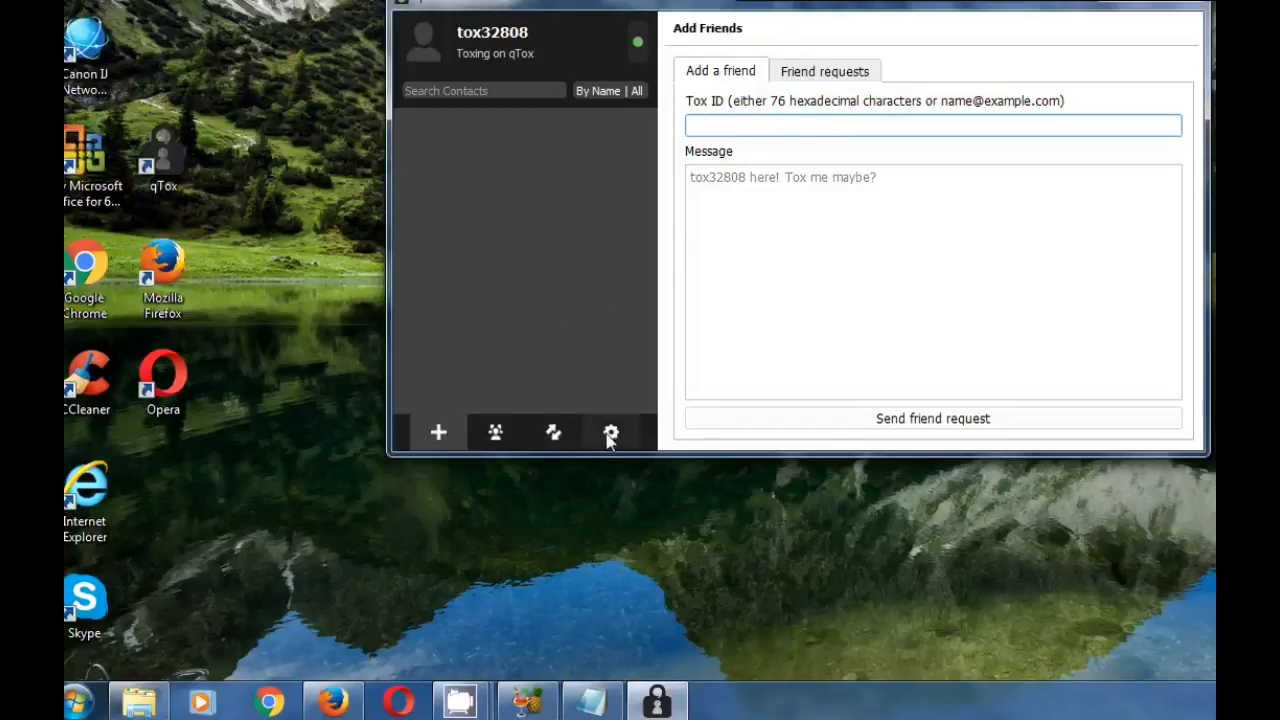
{"action": "left_click", "coordinate": [610, 432]}
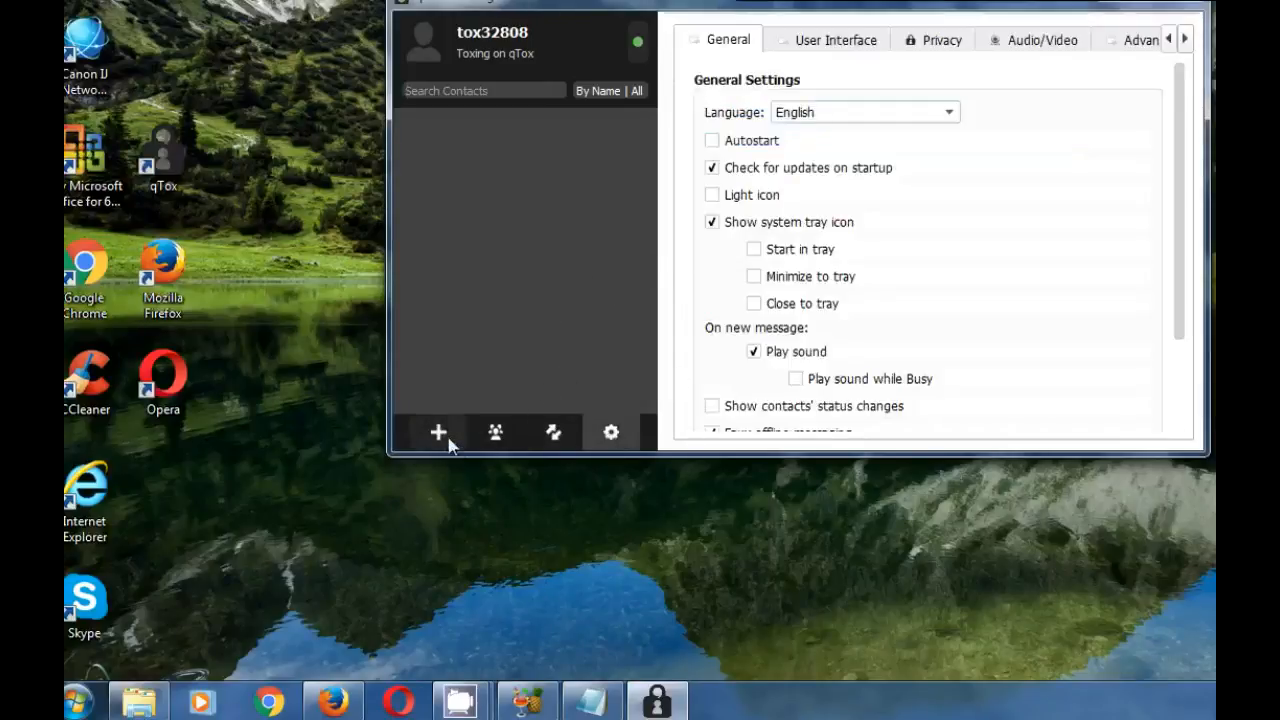
{"action": "left_click", "coordinate": [436, 432]}
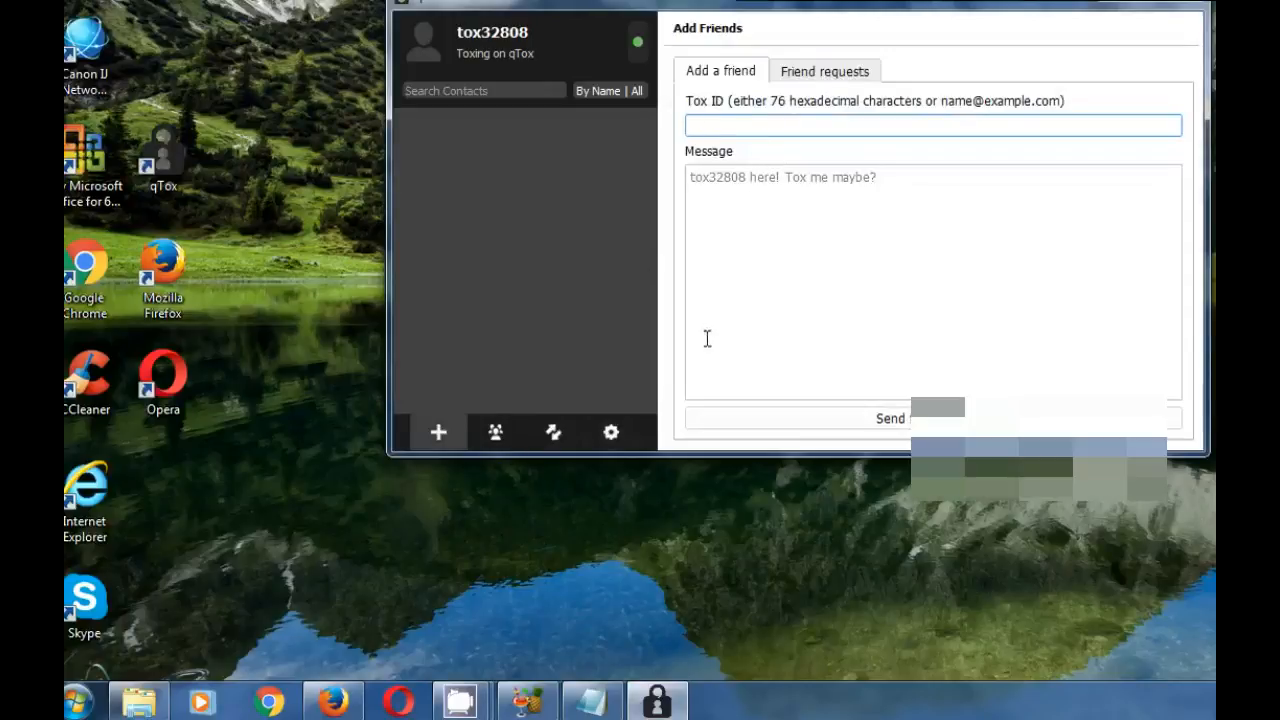
{"action": "left_click", "coordinate": [610, 432]}
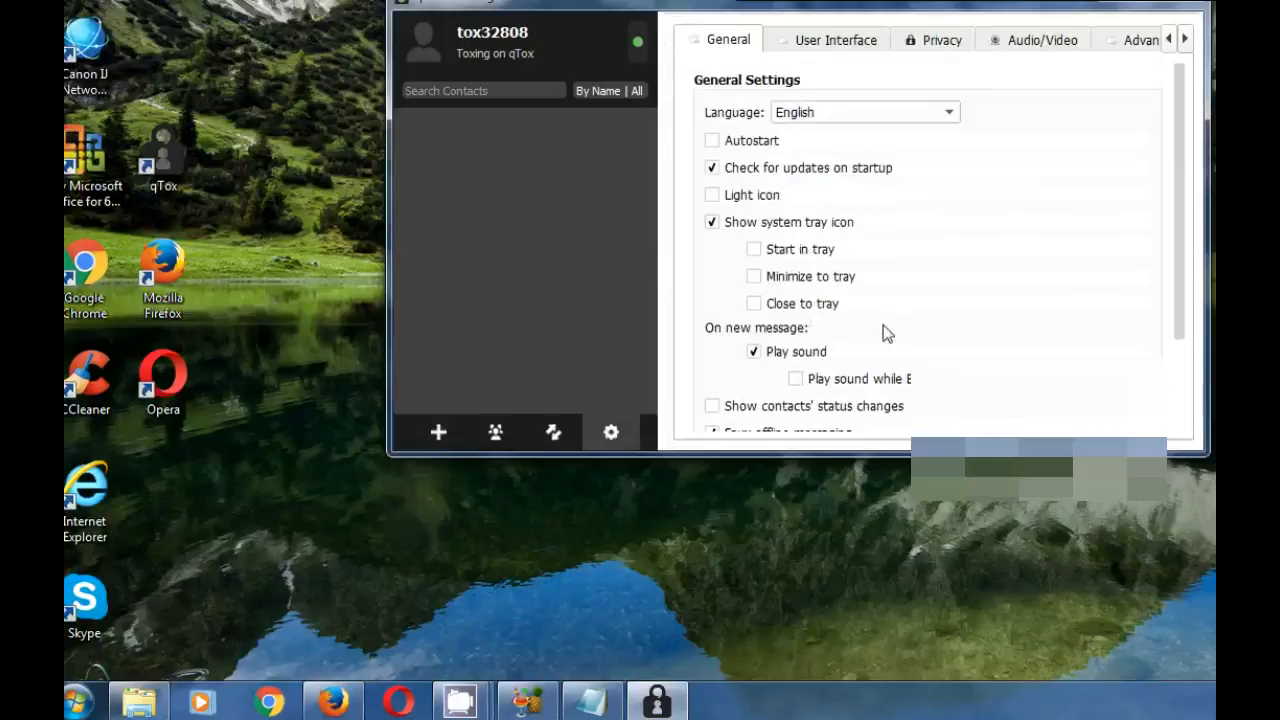
{"action": "left_click", "coordinate": [832, 40]}
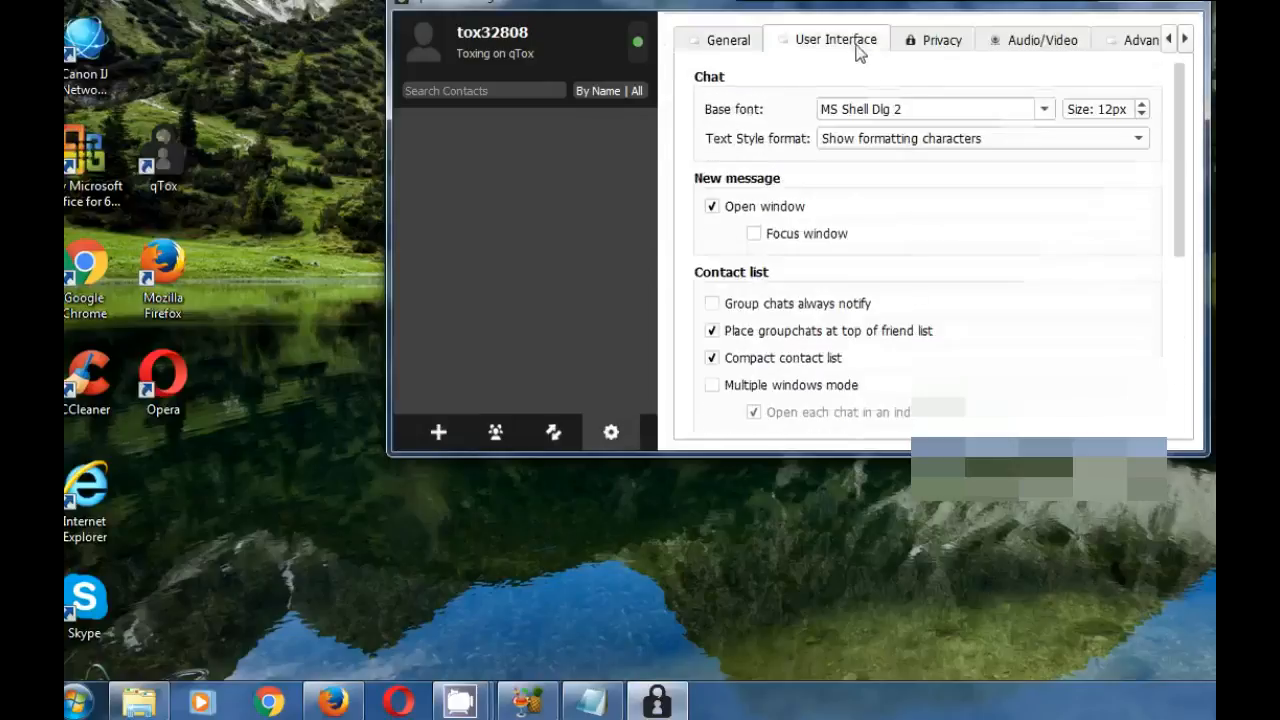
{"action": "scroll", "scroll_direction": "down", "scroll_amount": 3}
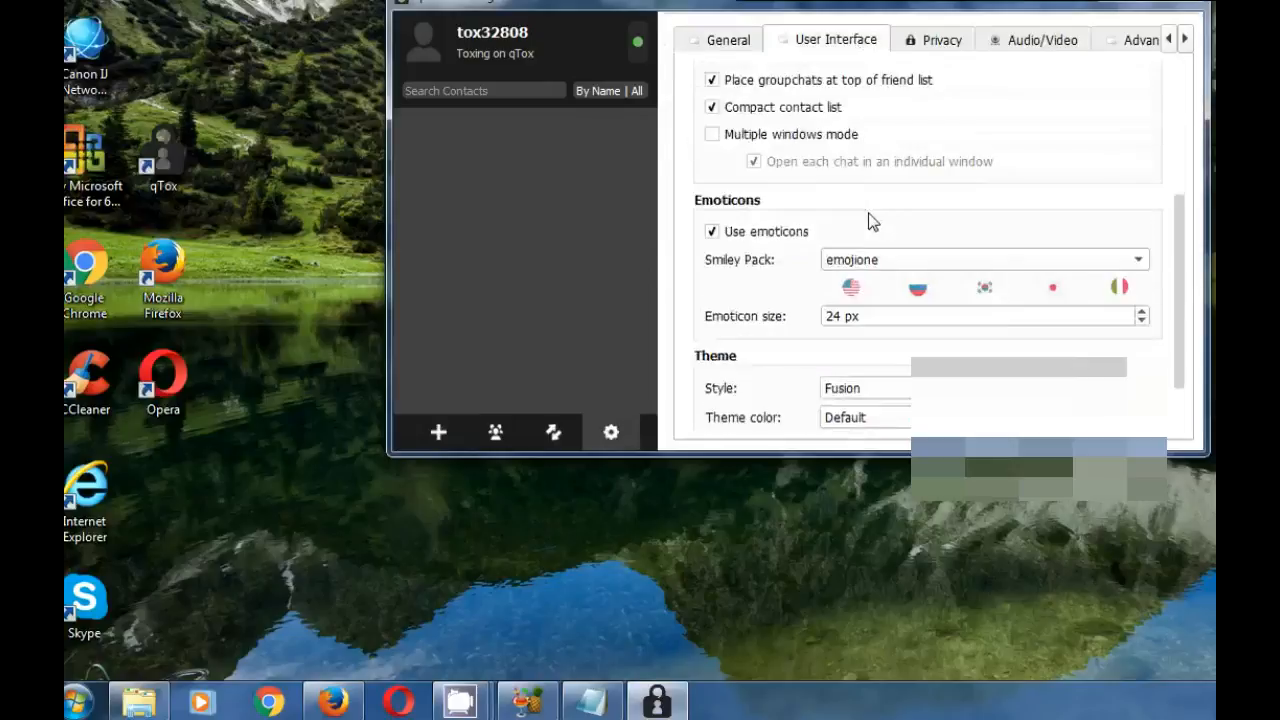
{"action": "scroll", "scroll_direction": "down", "scroll_amount": 3}
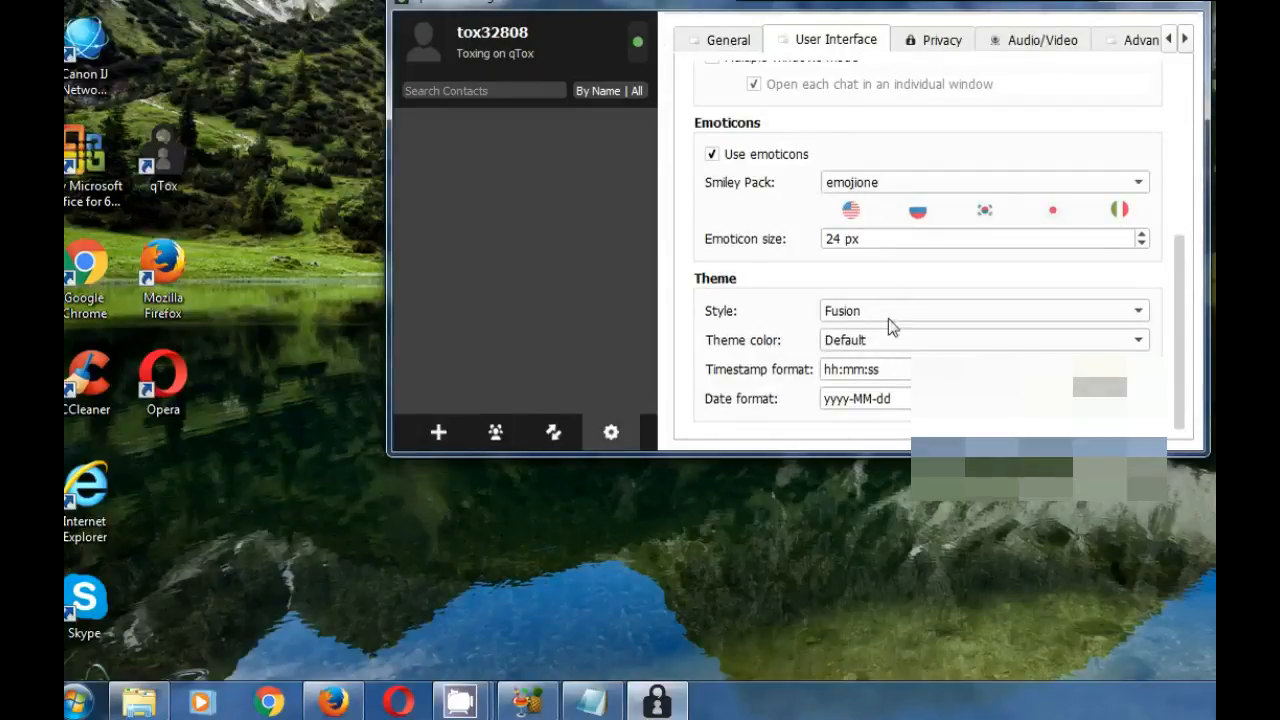
{"action": "left_click", "coordinate": [938, 40]}
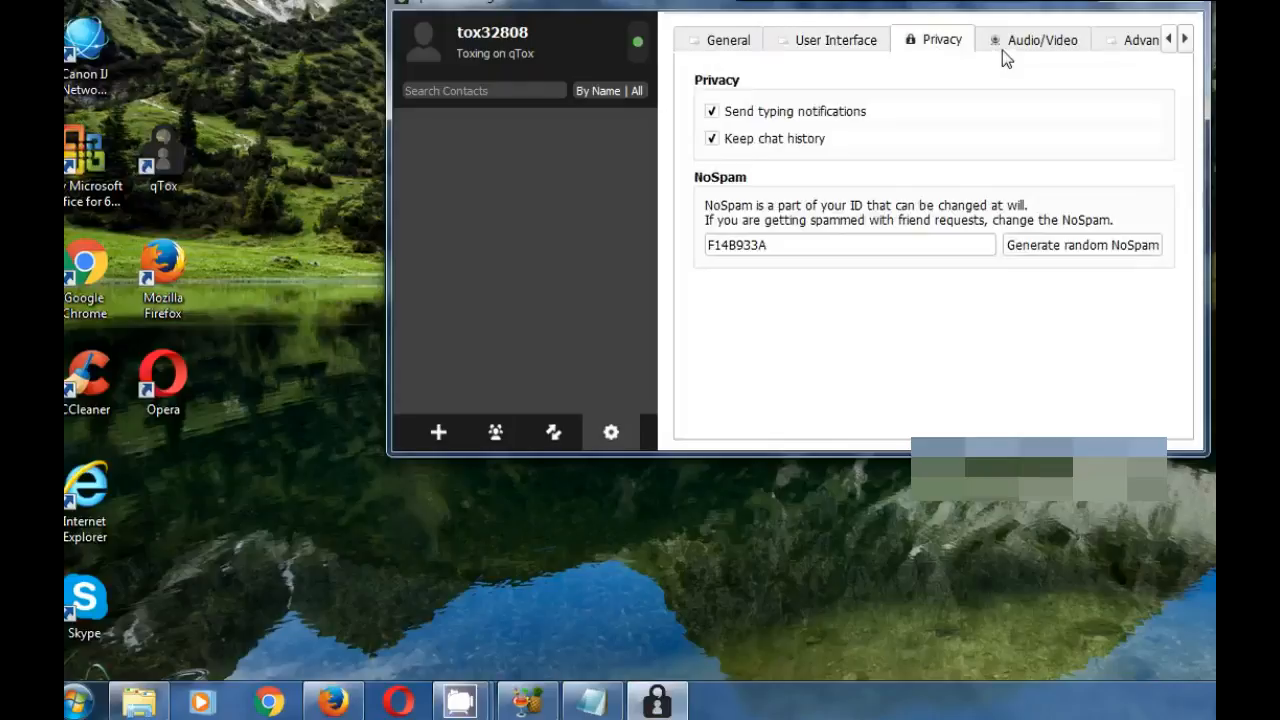
{"action": "mouse_move", "coordinate": [1026, 56]}
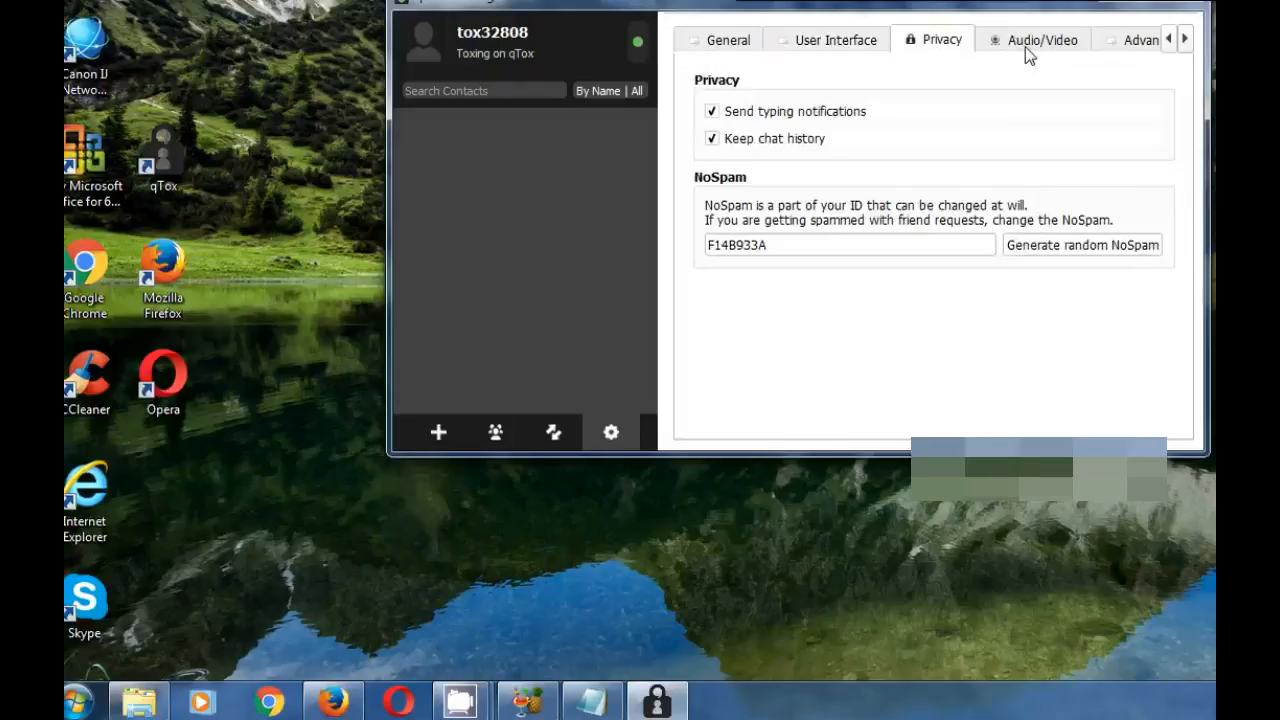
Browse Audio/Video and Advanced settings, then show the tox32808 User Profile page.
{"action": "left_click", "coordinate": [1036, 40]}
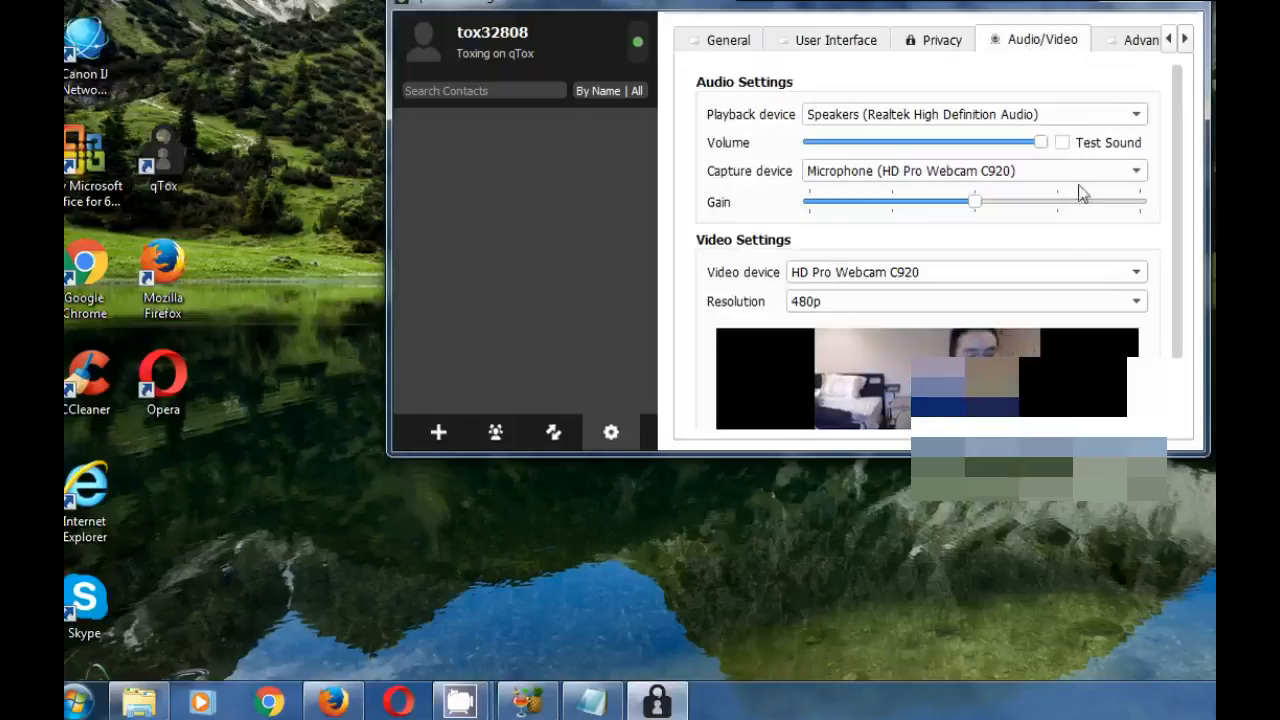
{"action": "mouse_move", "coordinate": [1088, 228]}
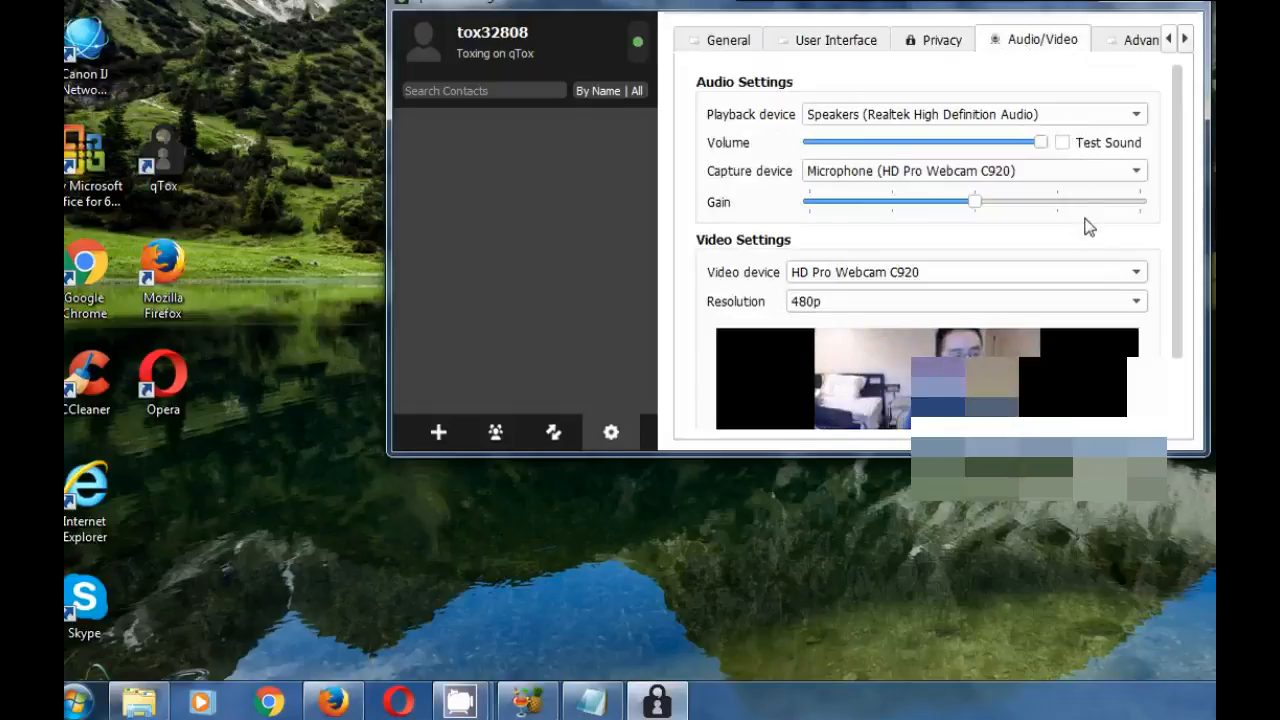
{"action": "left_click", "coordinate": [1140, 40]}
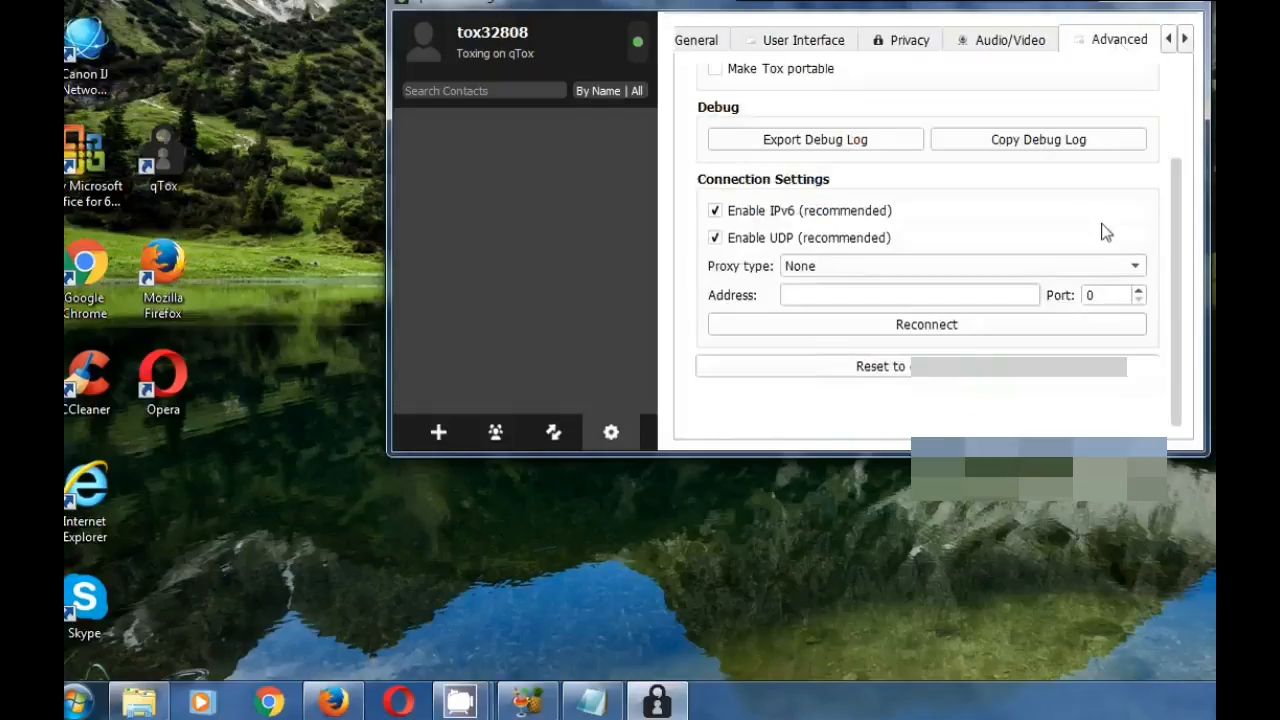
{"action": "scroll", "scroll_direction": "up", "scroll_amount": 3}
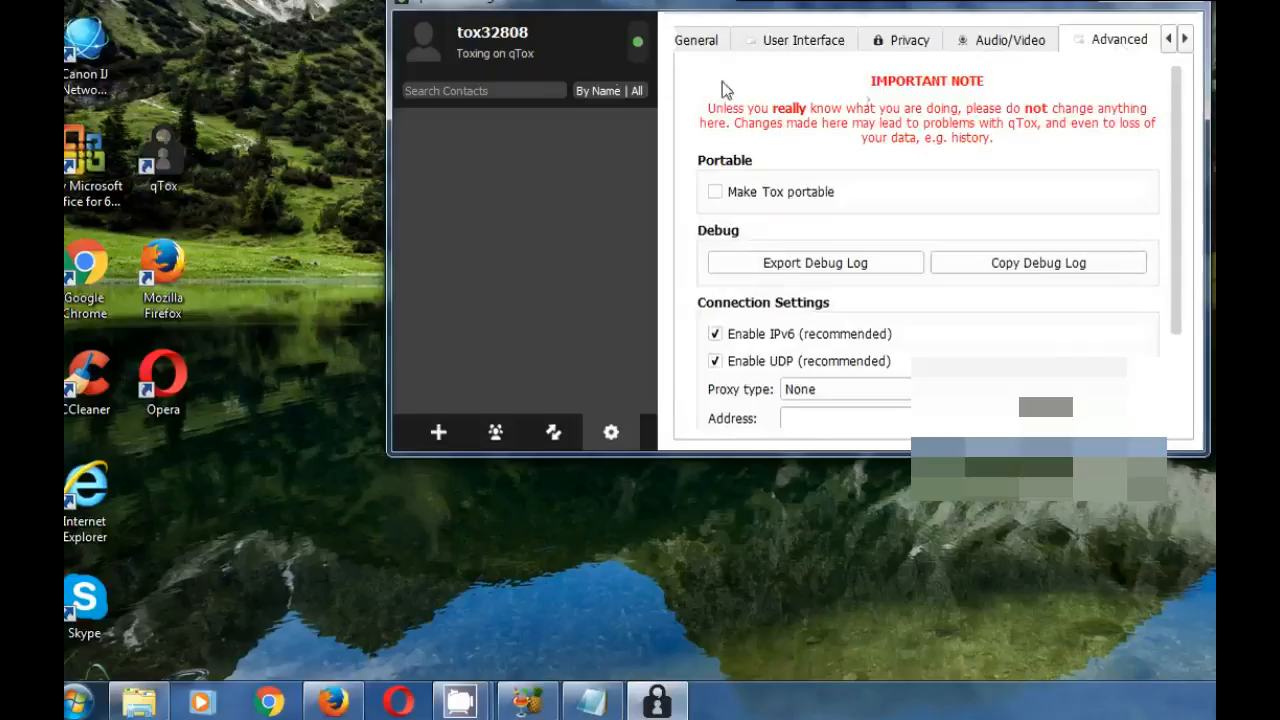
{"action": "left_click", "coordinate": [508, 52]}
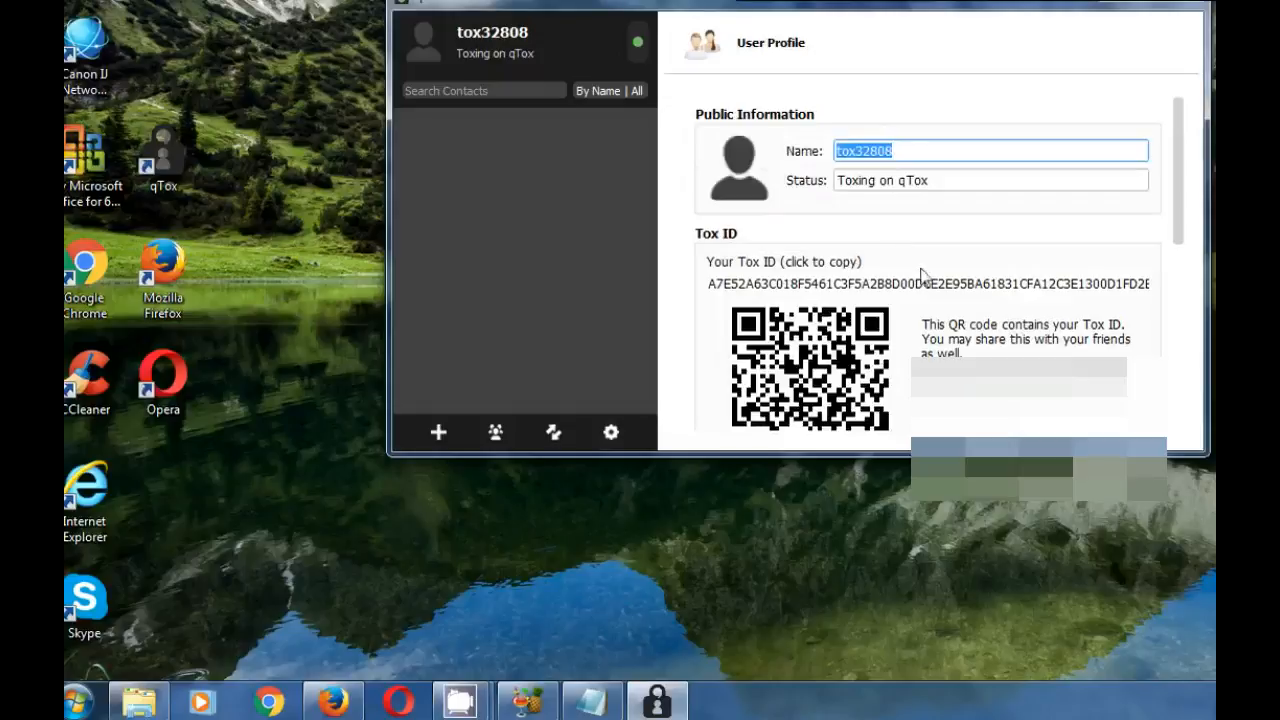
Copy the Tox ID from the User Profile page to the clipboard.
{"action": "left_click", "coordinate": [990, 180]}
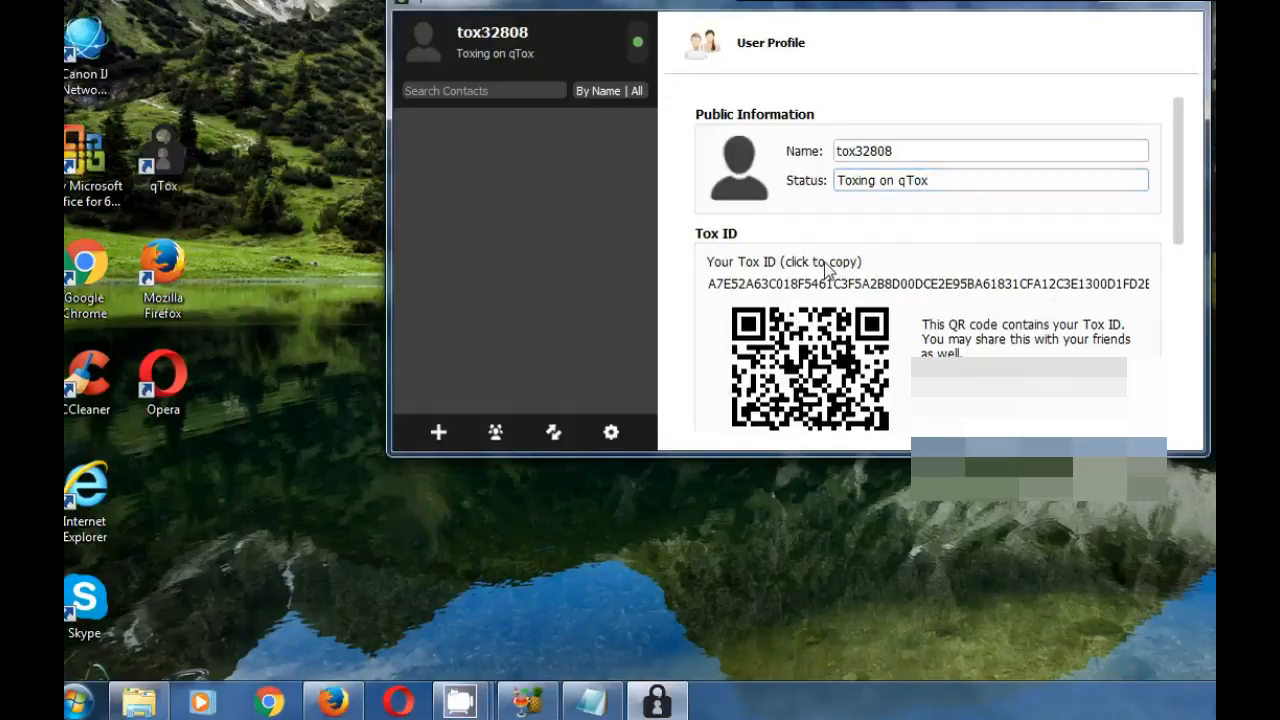
{"action": "mouse_move", "coordinate": [922, 326]}
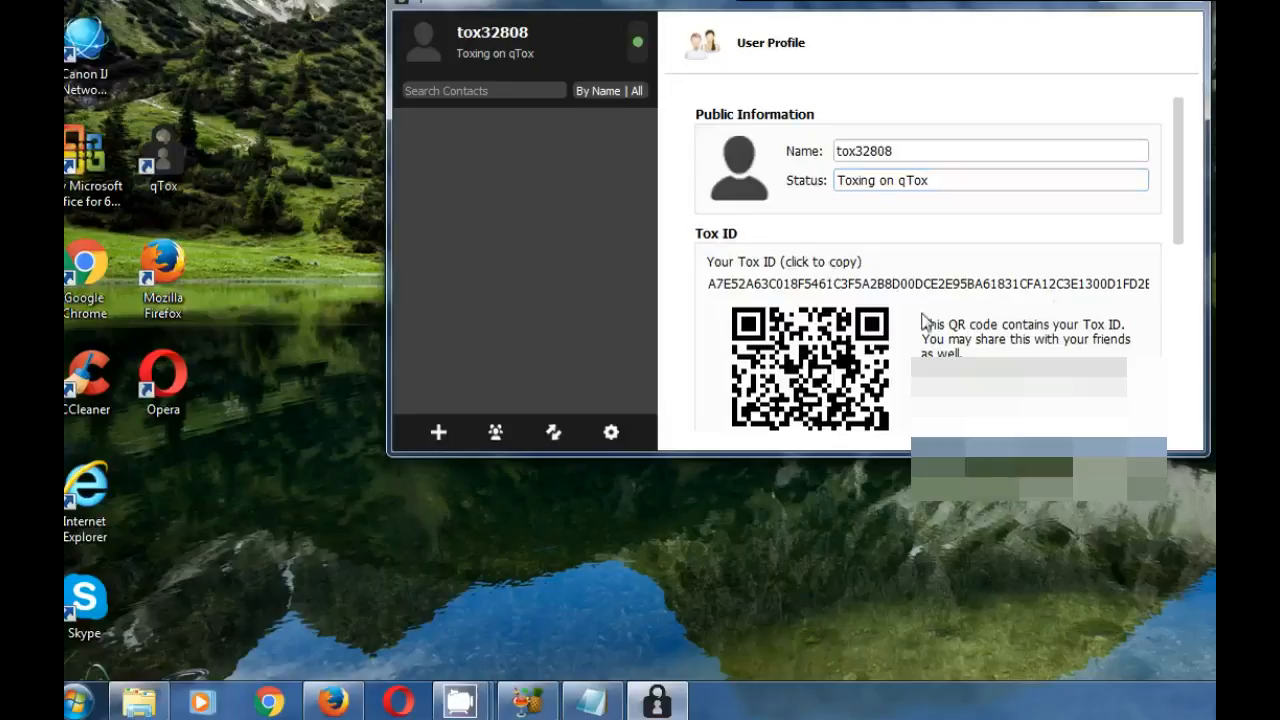
{"action": "mouse_move", "coordinate": [924, 324]}
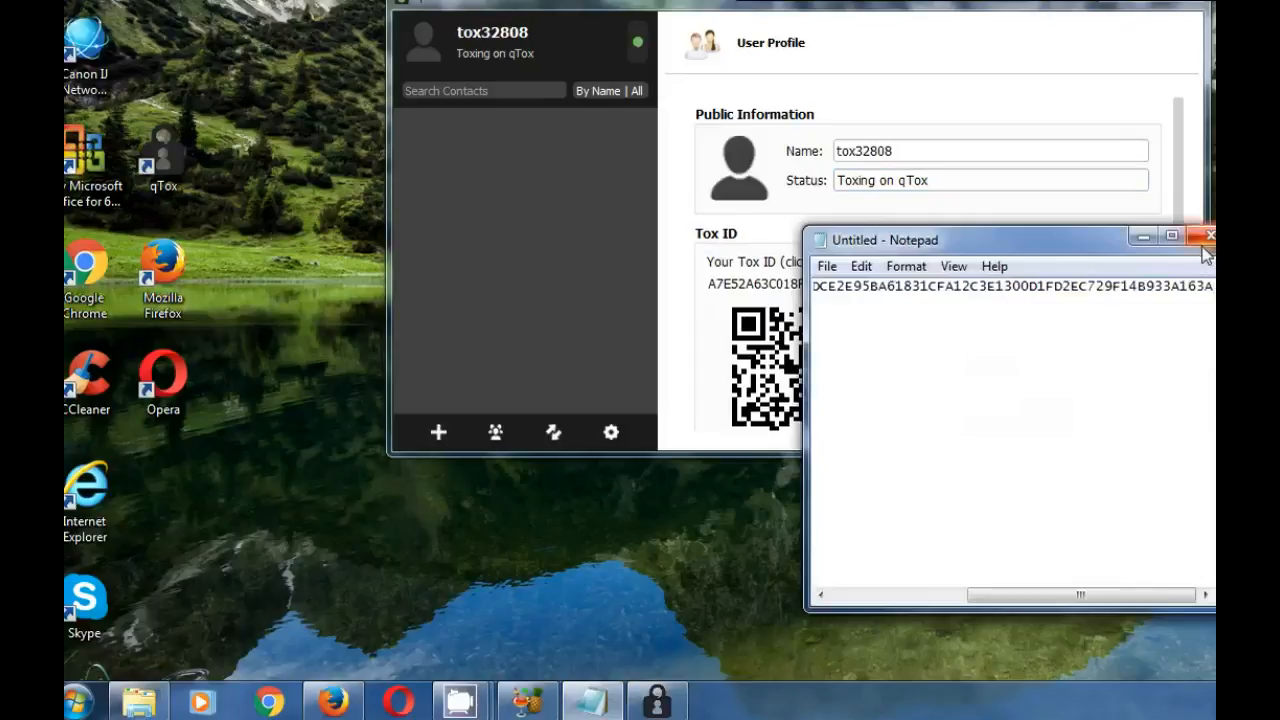
Close the Notepad window holding the pasted Tox ID, returning to qTox's User Profile.
{"action": "left_click", "coordinate": [1212, 238]}
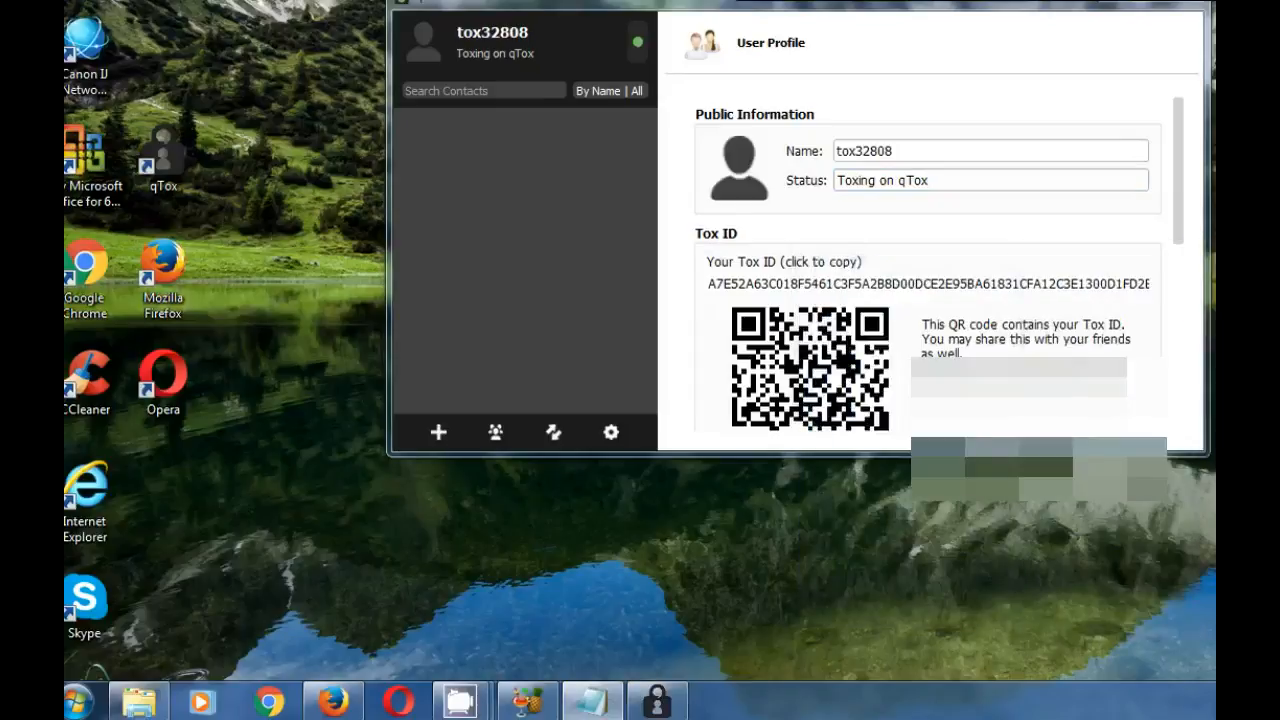
{"action": "mouse_move", "coordinate": [1176, 296]}
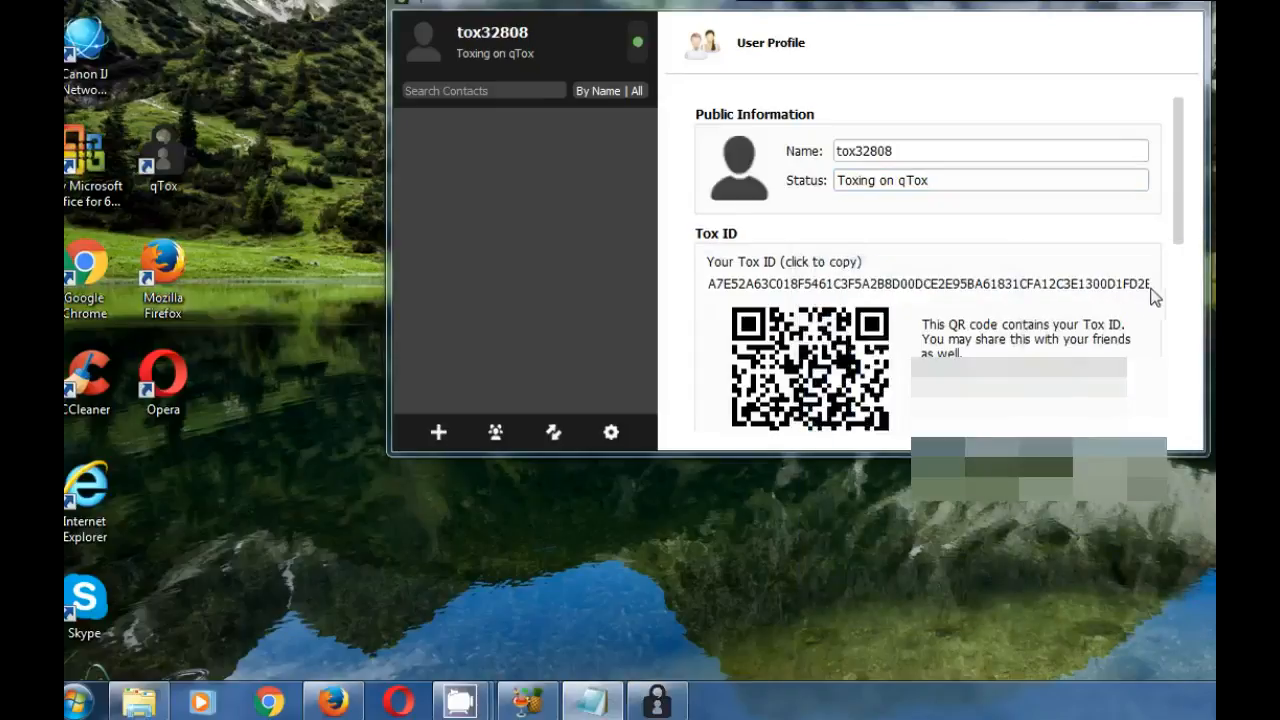
{"action": "scroll", "scroll_direction": "down", "scroll_amount": 3}
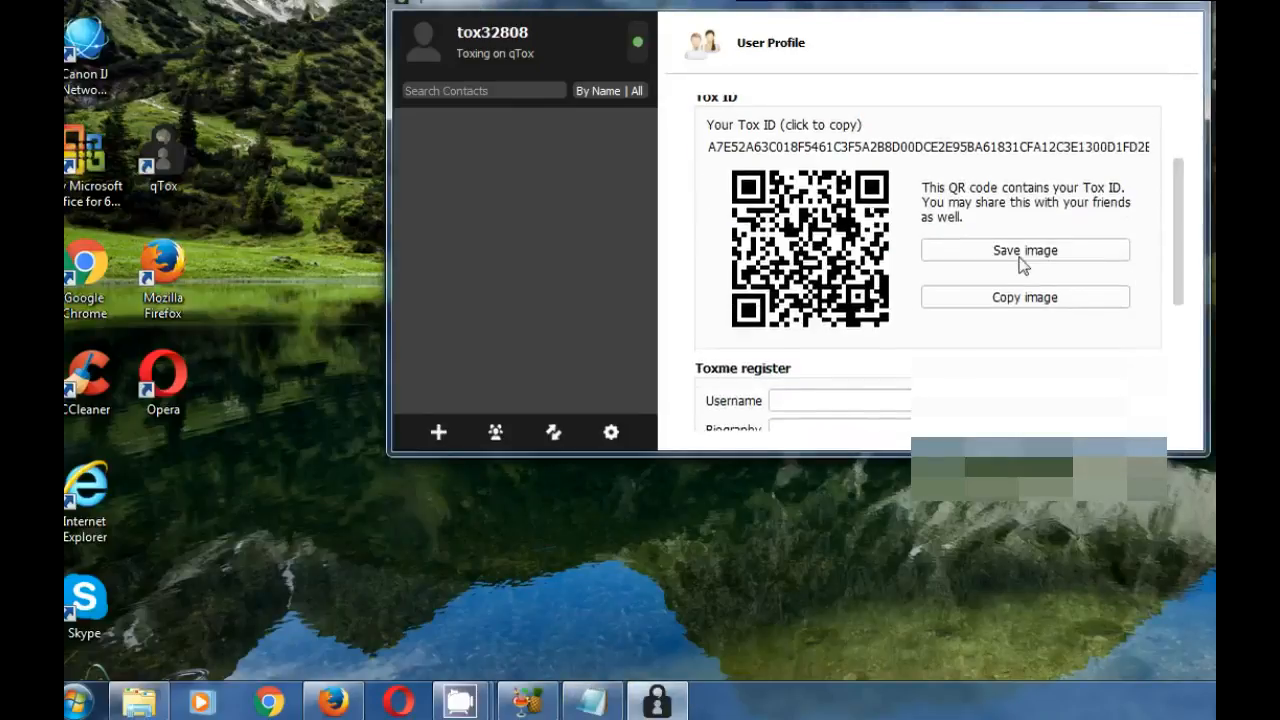
{"action": "mouse_move", "coordinate": [830, 216]}
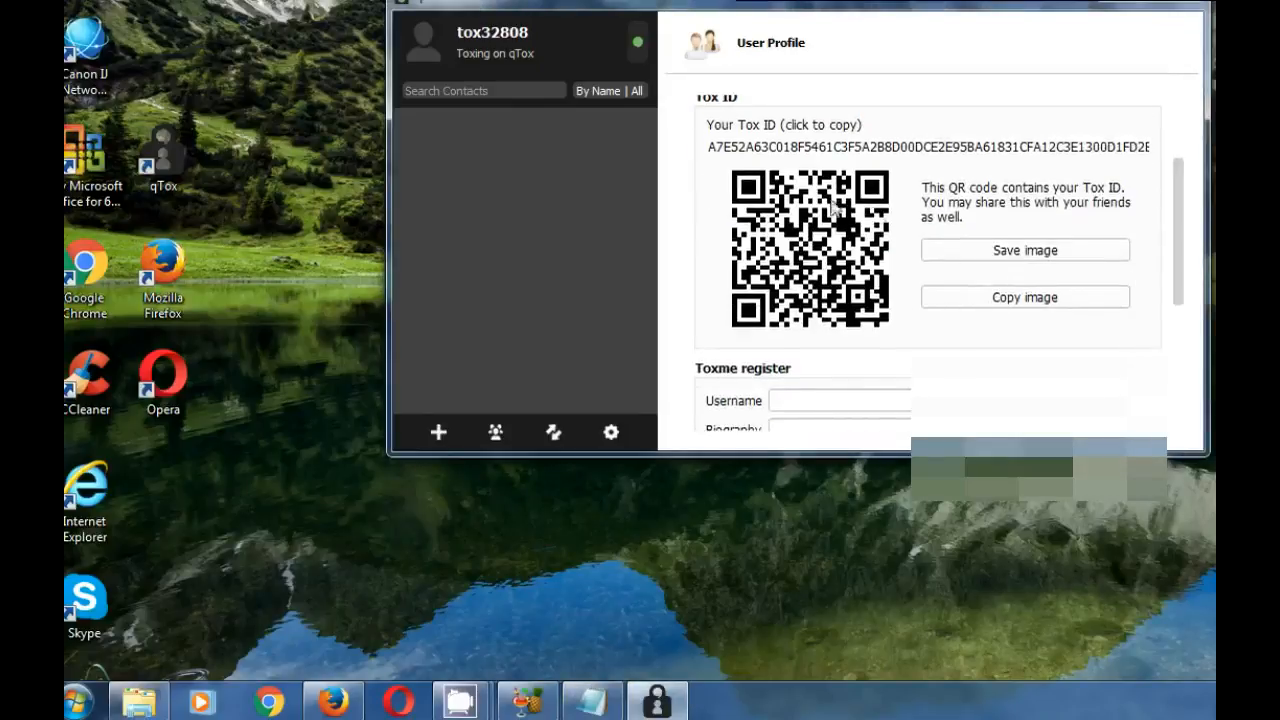
{"action": "scroll", "scroll_direction": "down", "scroll_amount": 3}
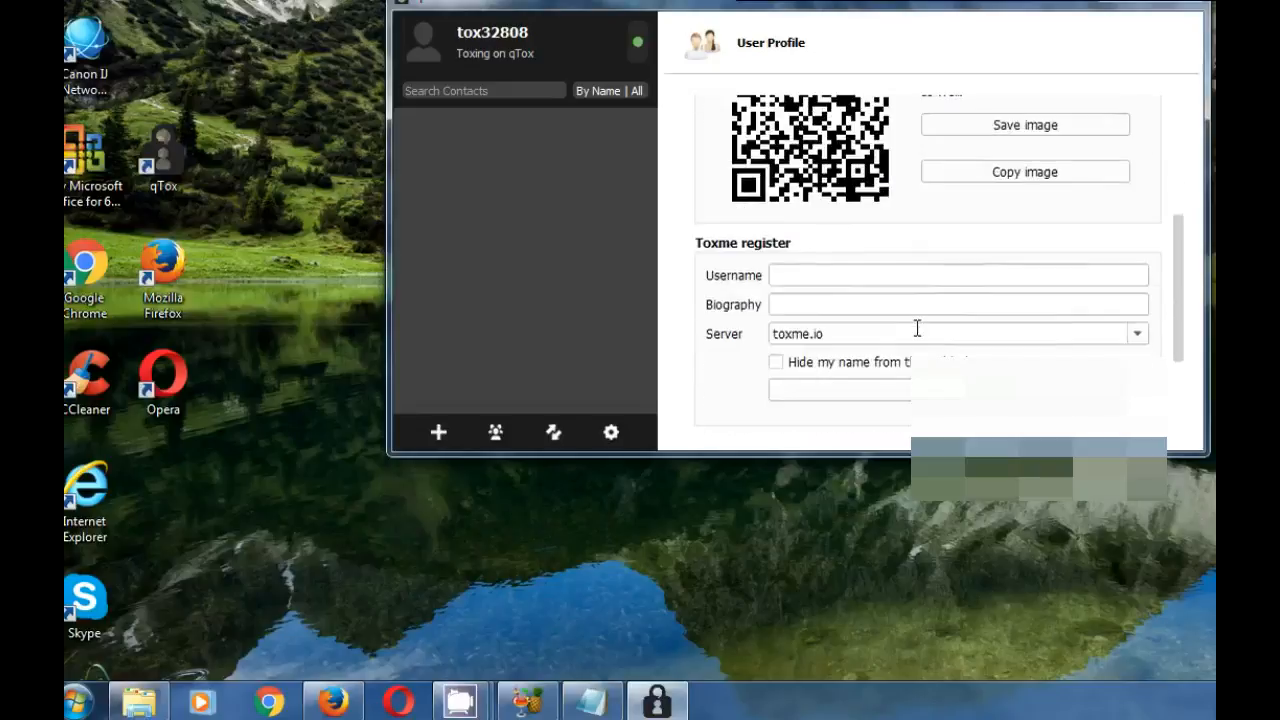